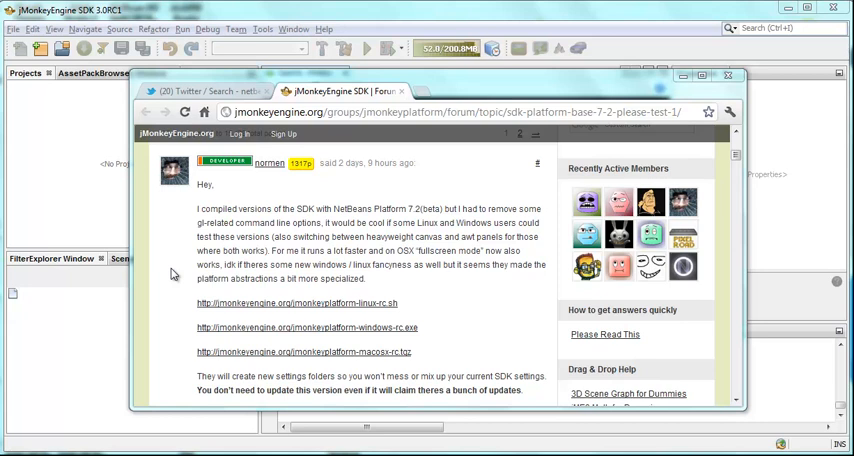
mouse_move(384, 240)
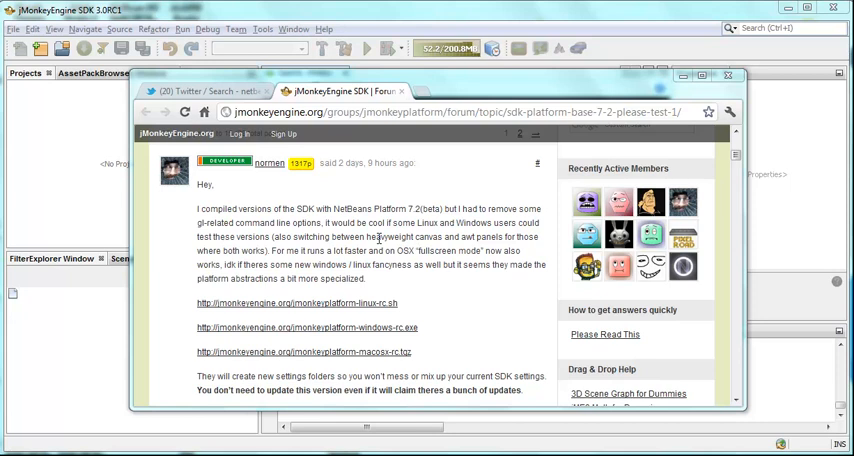
mouse_move(362, 234)
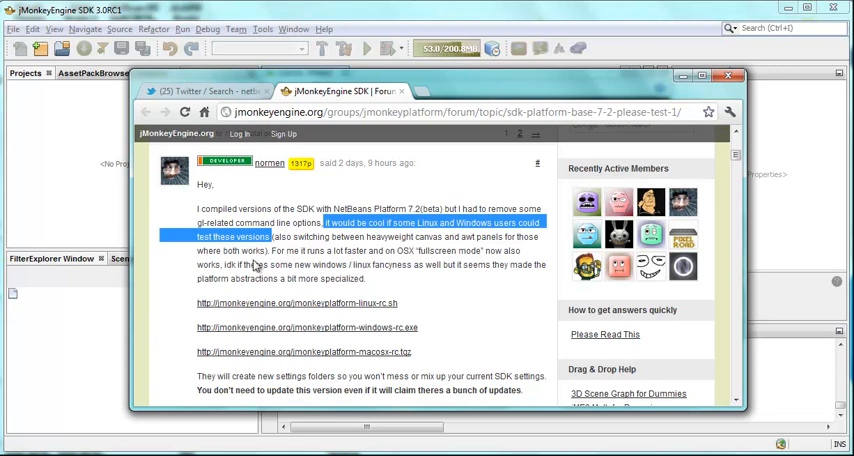
- Close the Chrome forum post to return to the jMonkeyEngine SDK
click(728, 76)
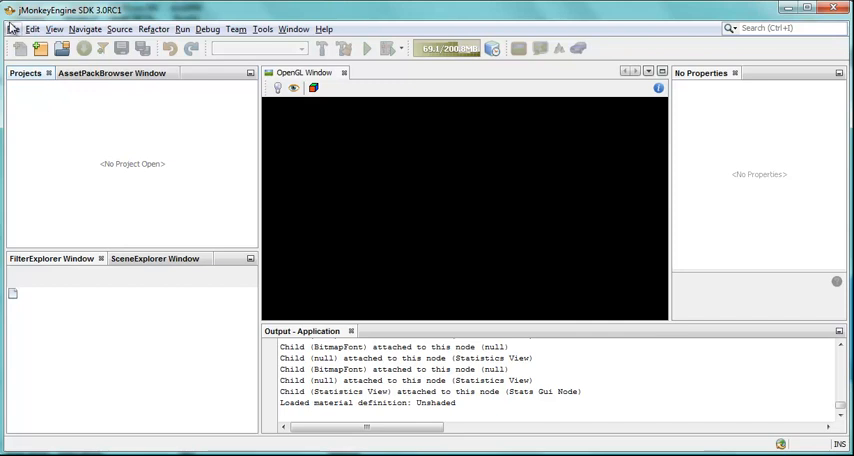
click(14, 28)
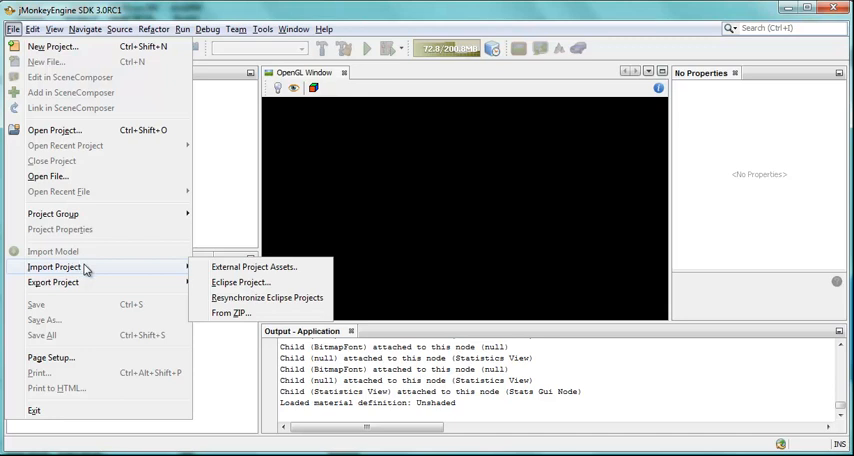
mouse_move(232, 312)
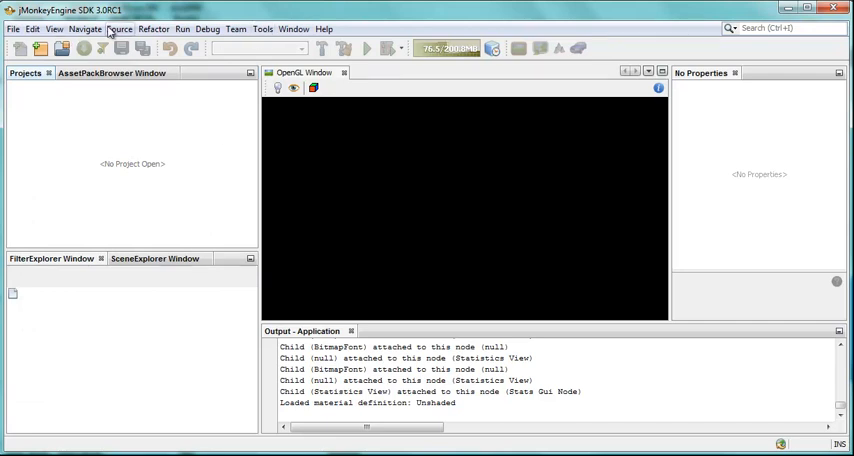
click(118, 28)
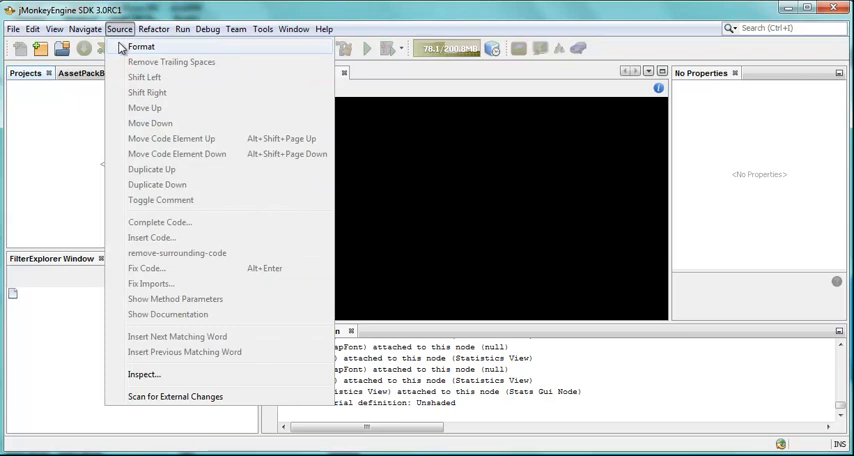
mouse_move(130, 124)
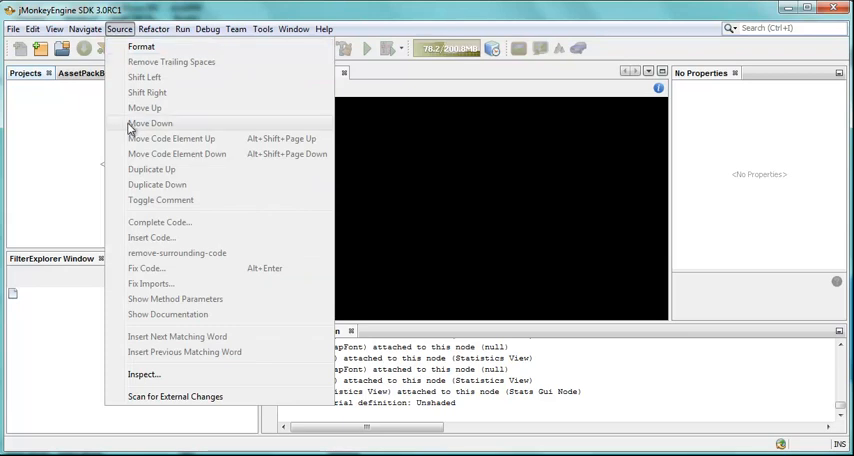
click(144, 374)
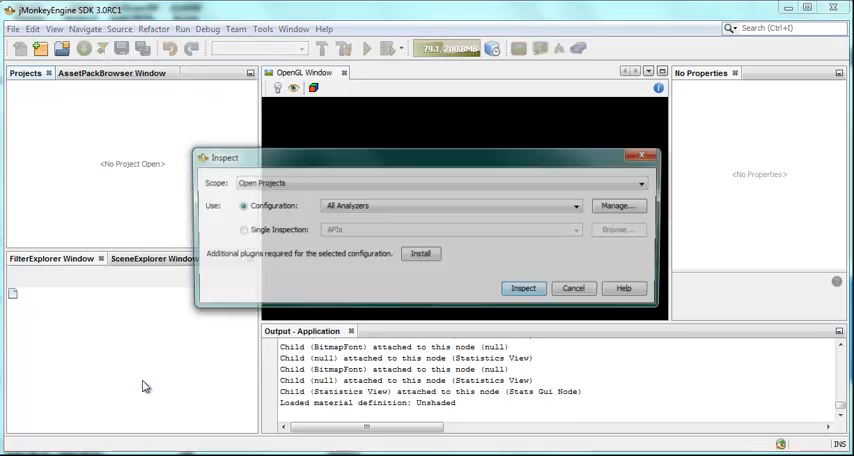
click(578, 204)
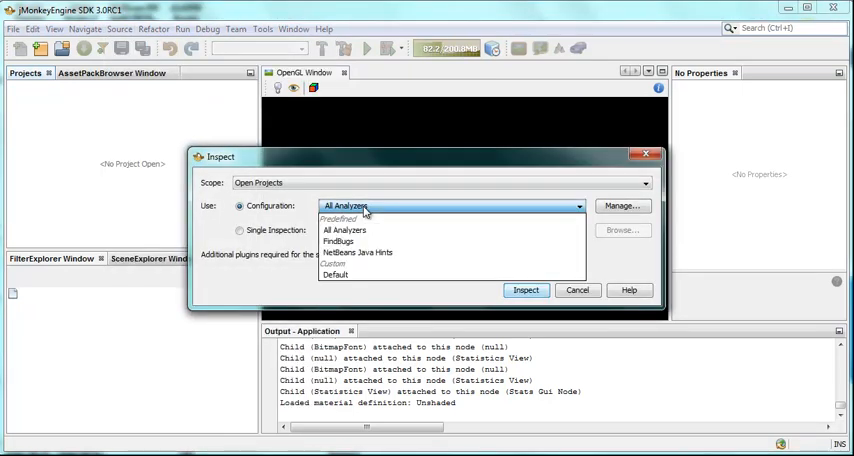
click(576, 290)
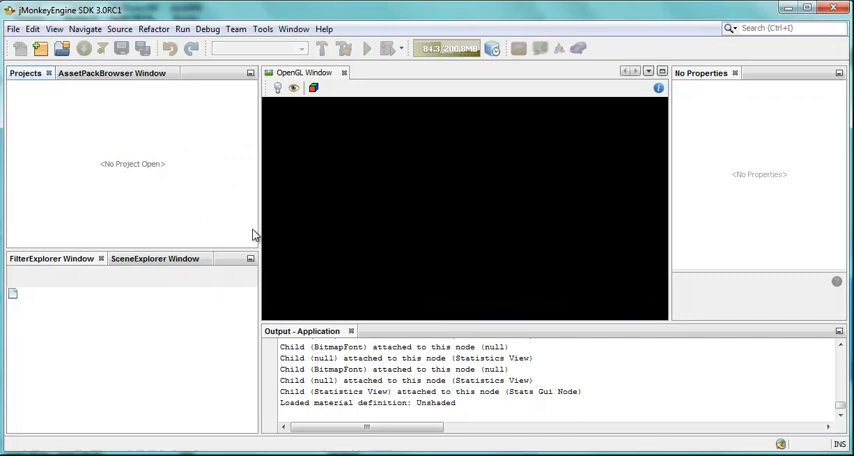
mouse_move(276, 48)
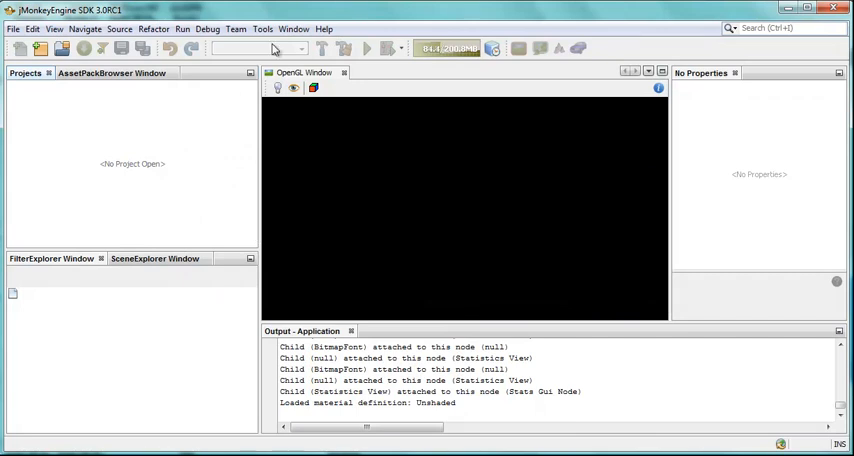
- Show the Tools menu with NiftyGUI, OgreXML, textures, plugins and options entries
click(264, 28)
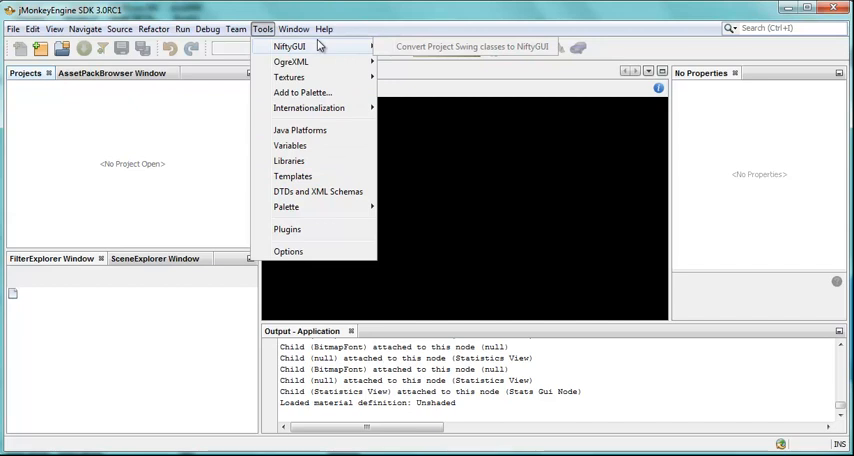
mouse_move(292, 62)
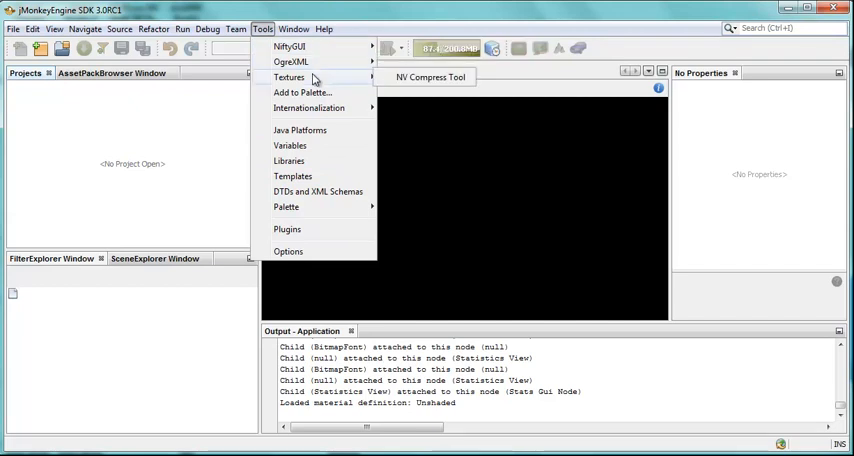
mouse_move(310, 252)
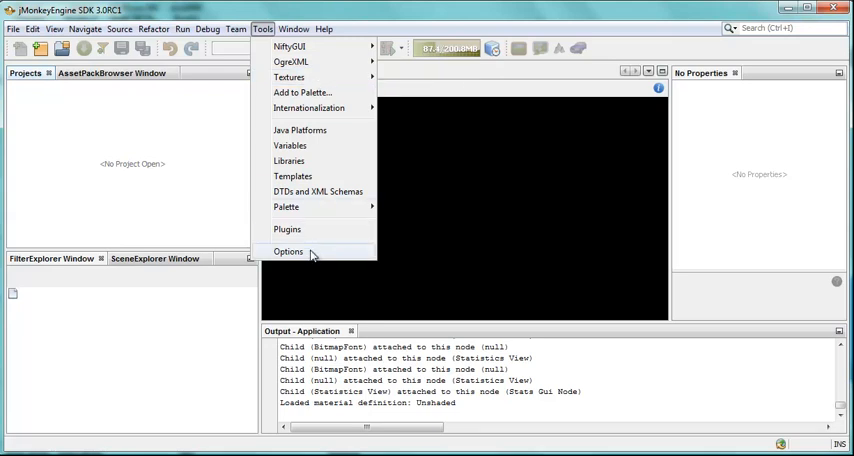
- Review the Asset Packs and OpenGL option pages, then move to Miscellaneous settings
click(288, 252)
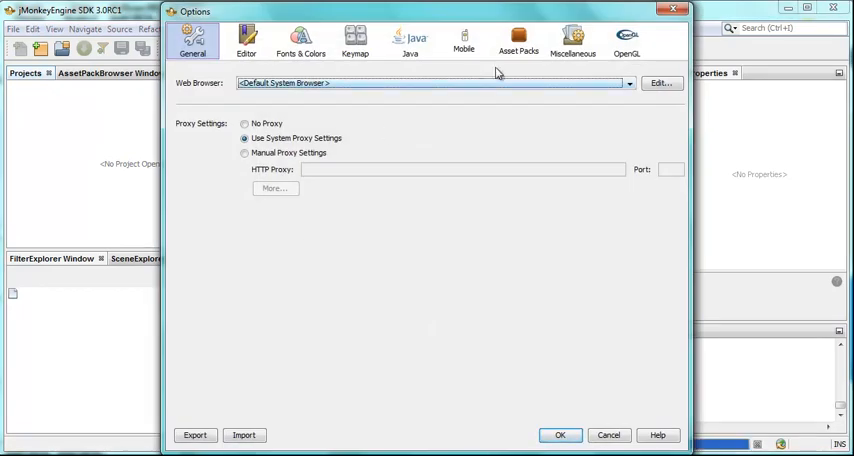
click(518, 40)
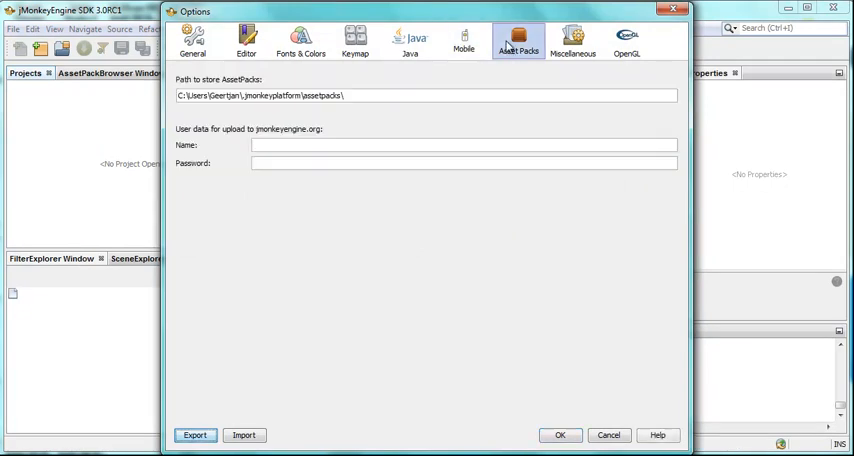
click(572, 40)
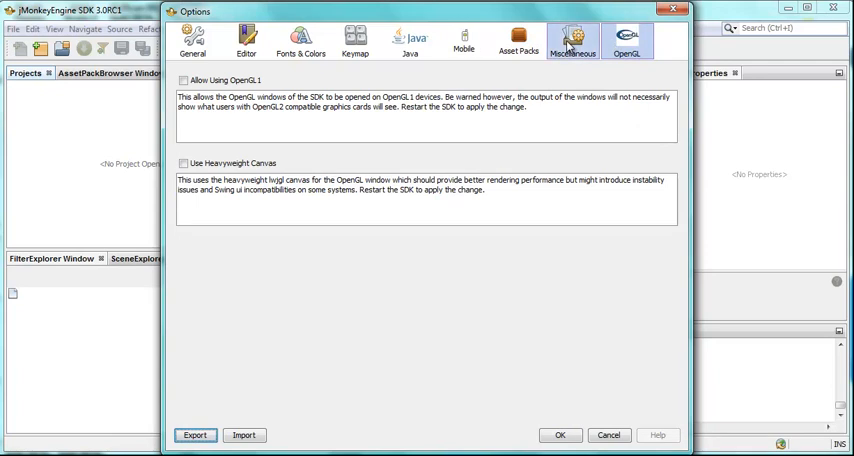
click(572, 40)
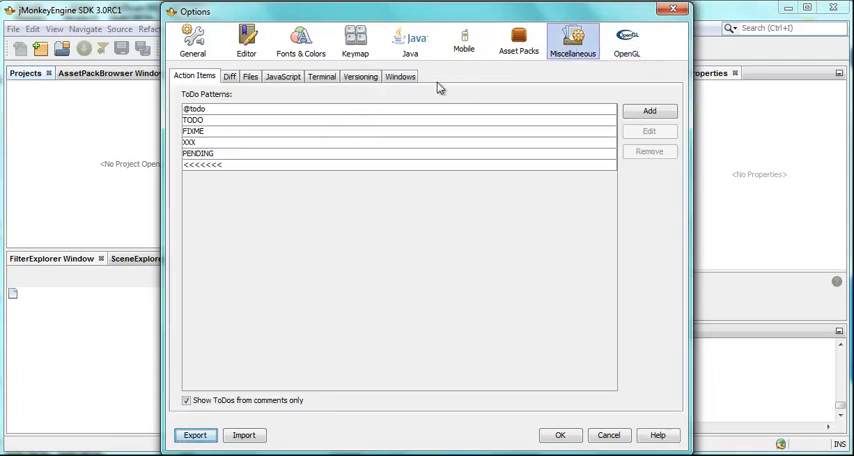
mouse_move(404, 92)
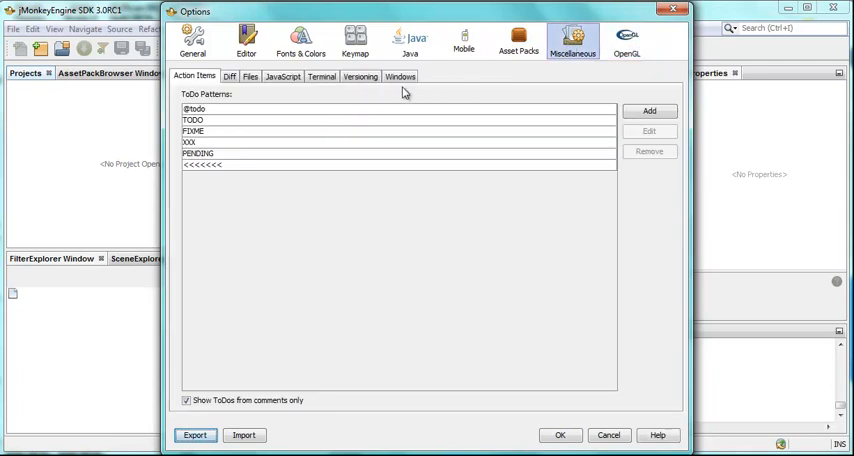
- In Windows settings, set tab placement to Bottom with multi-row tabs and confirm
click(400, 76)
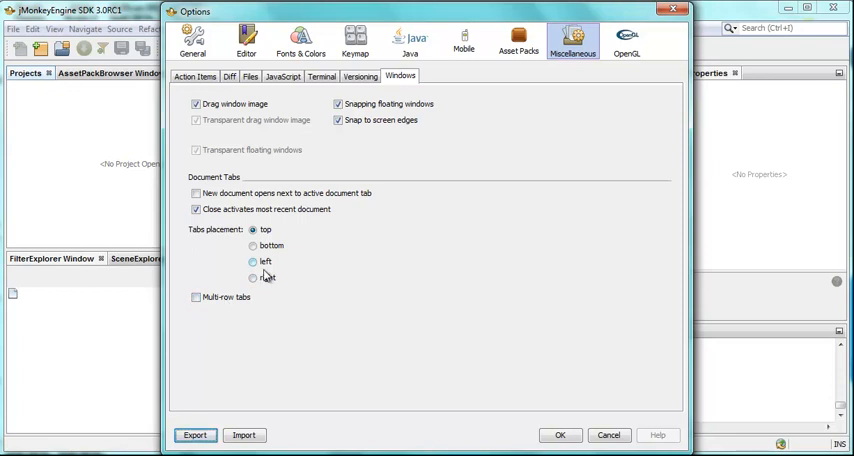
click(252, 246)
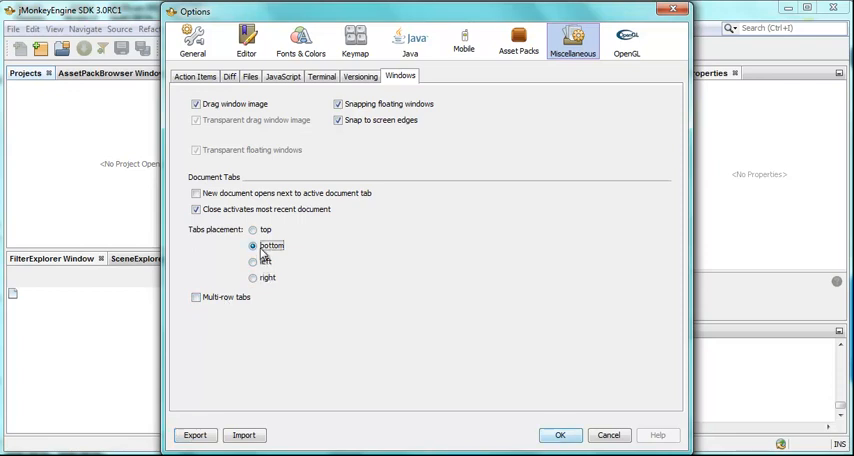
click(196, 296)
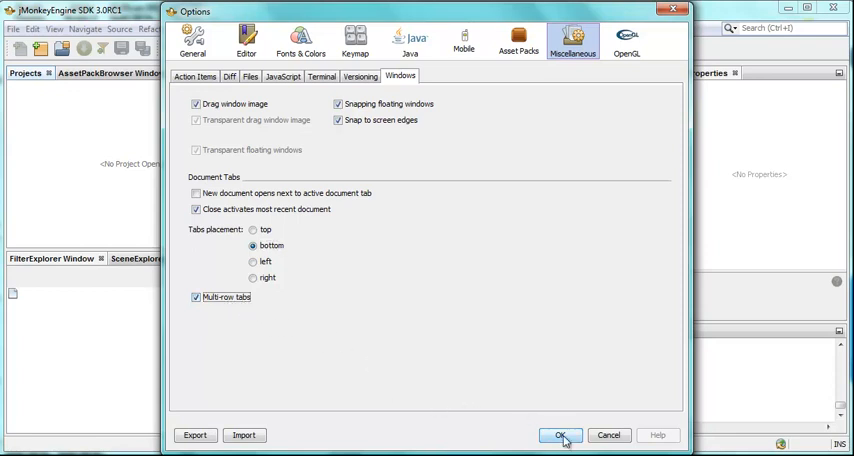
click(560, 436)
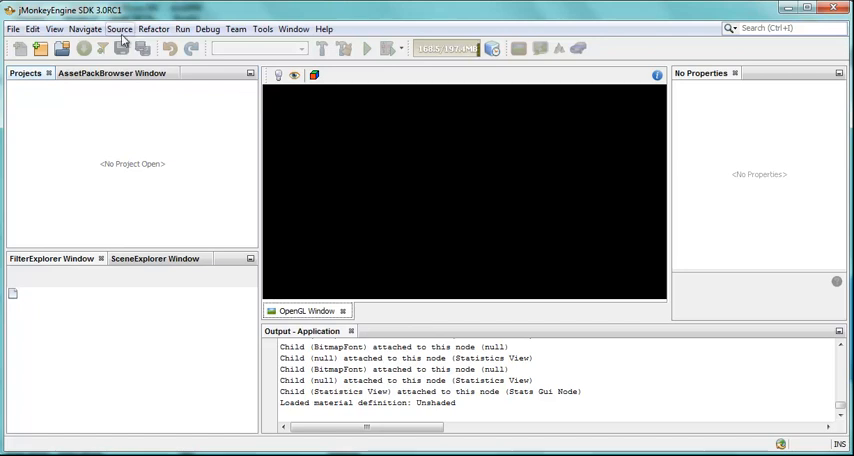
click(84, 28)
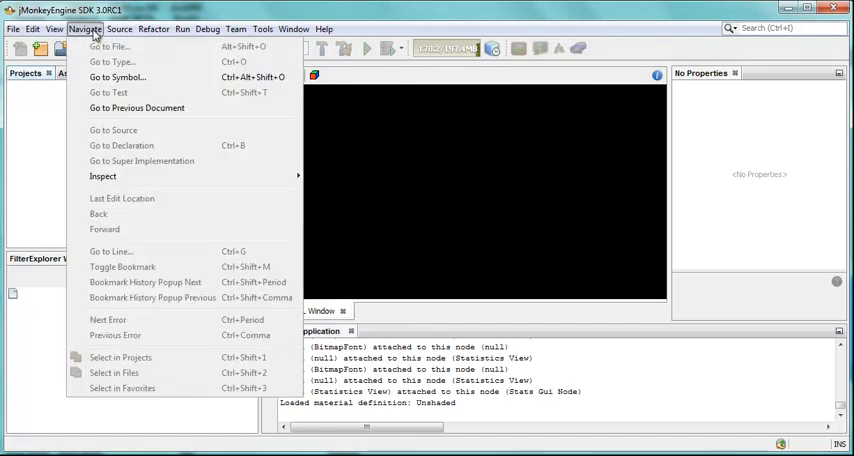
click(56, 28)
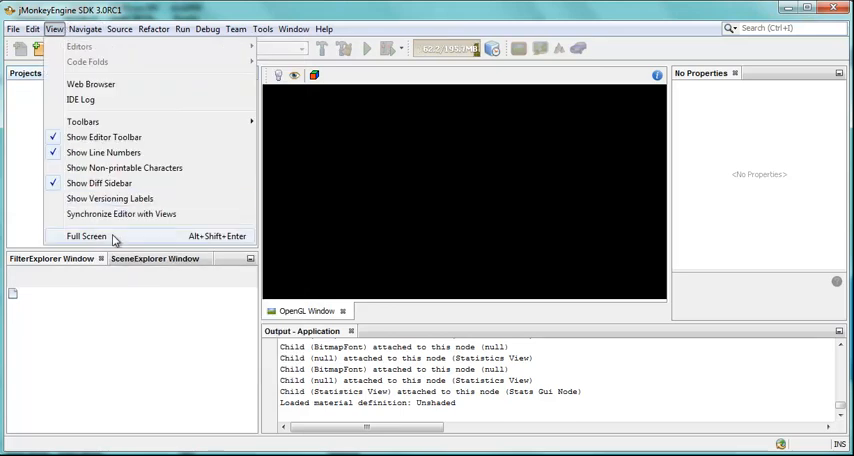
click(32, 28)
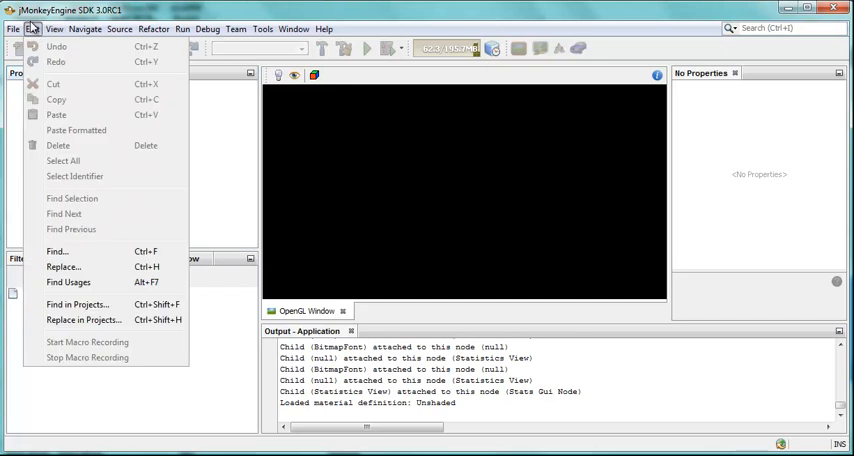
click(14, 28)
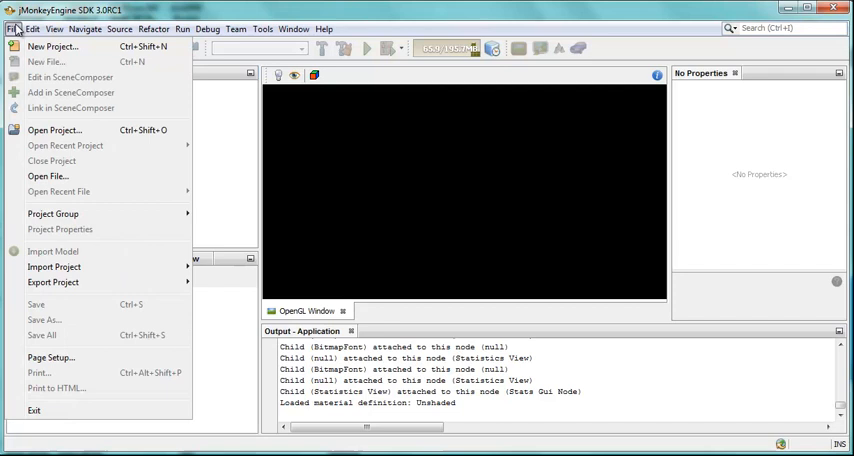
click(54, 28)
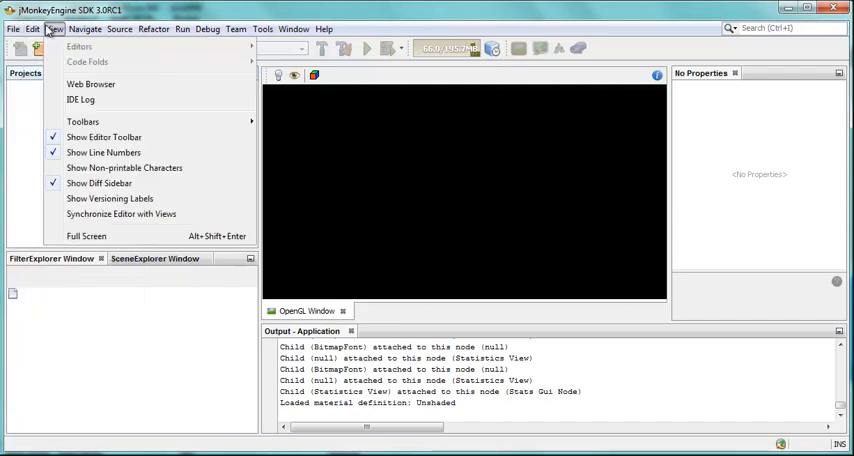
click(182, 28)
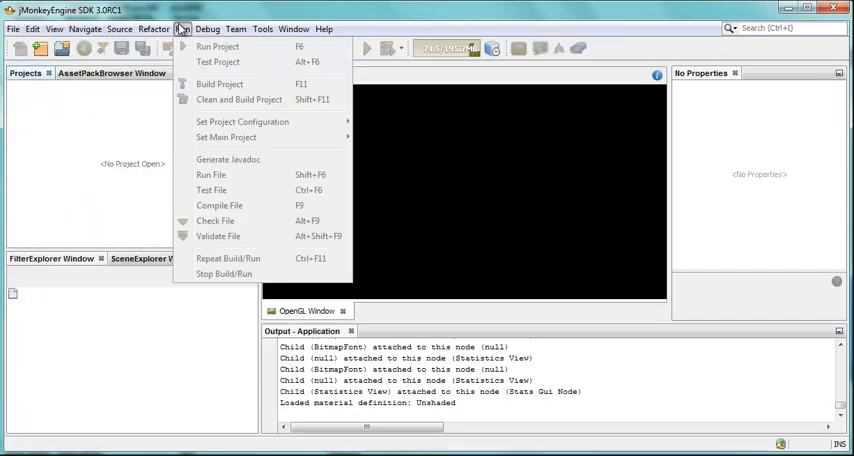
click(236, 28)
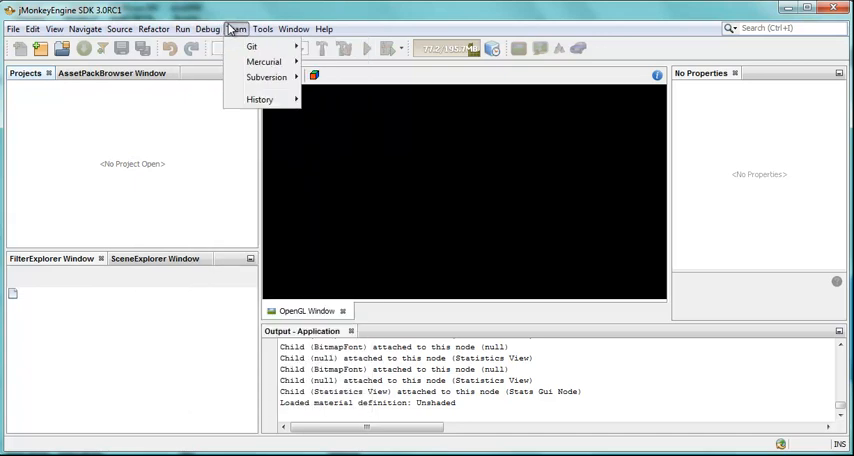
click(252, 46)
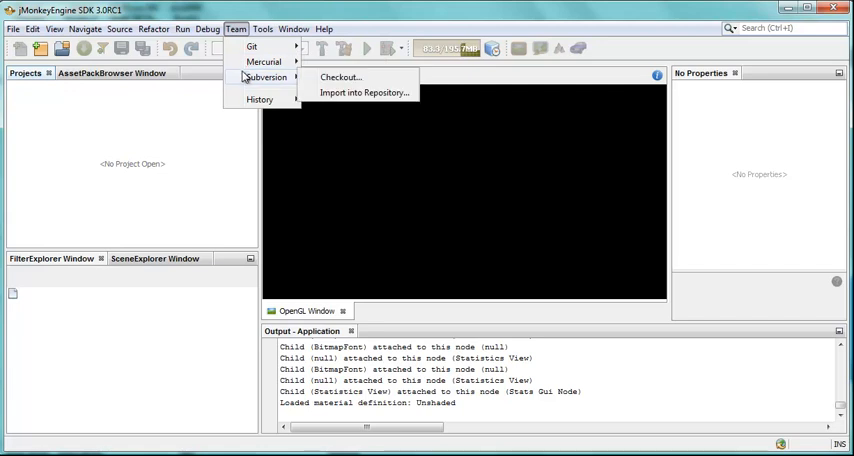
mouse_move(260, 100)
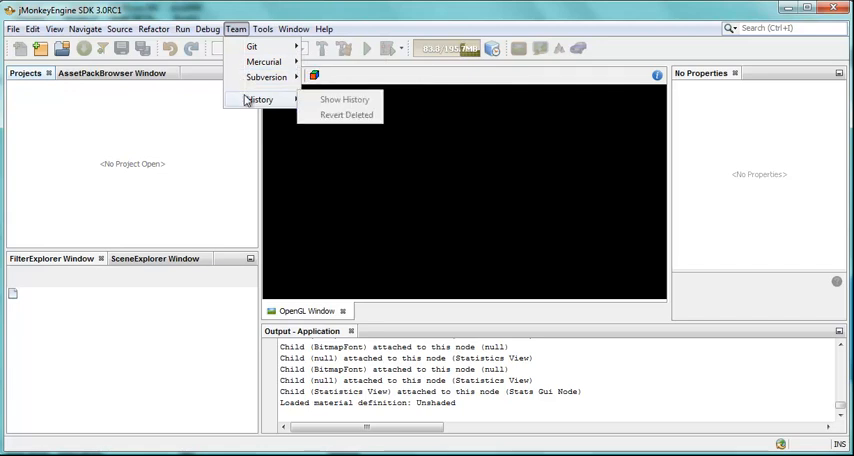
click(264, 28)
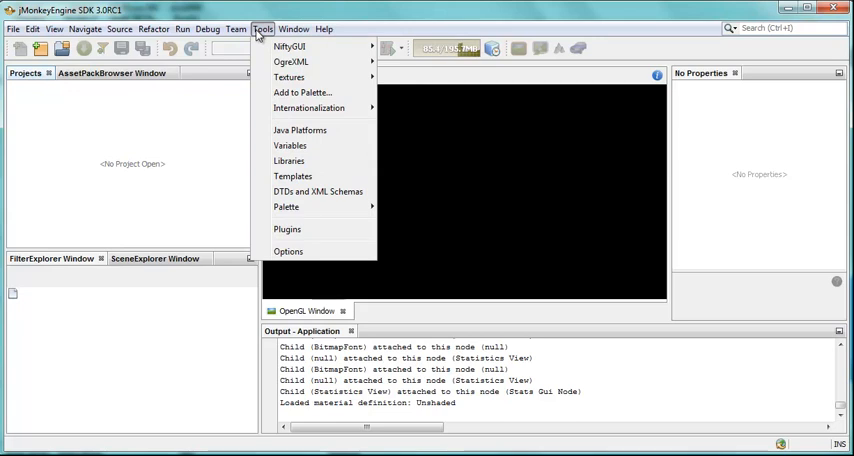
mouse_move(288, 252)
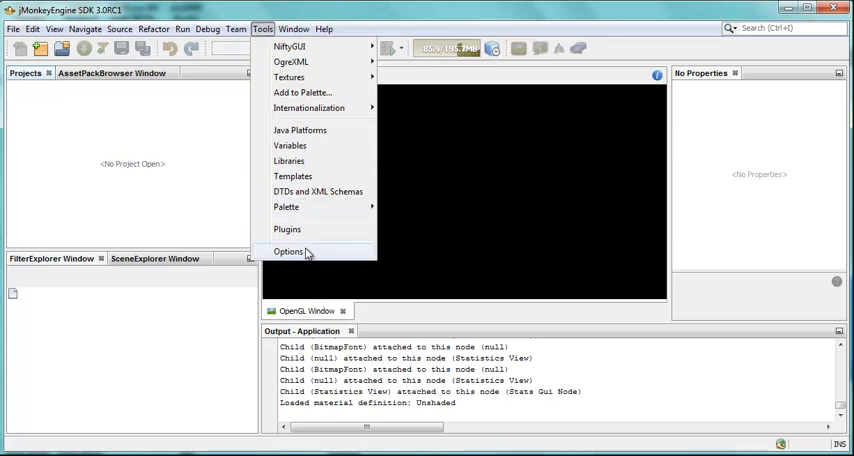
click(292, 28)
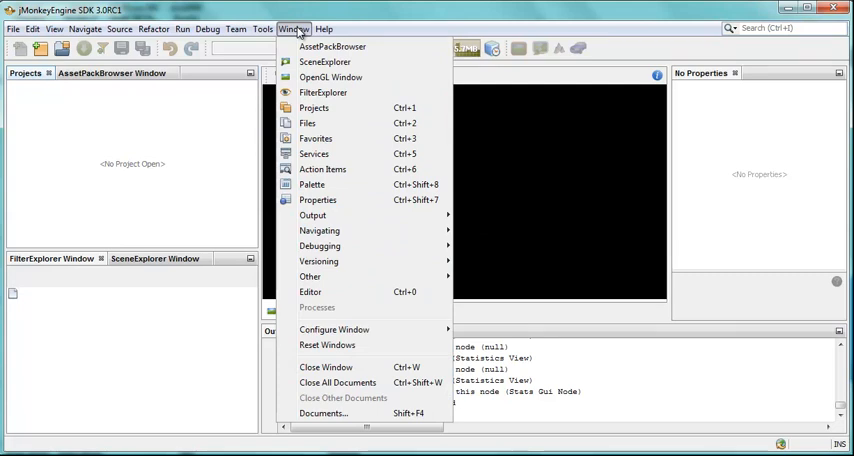
mouse_move(208, 120)
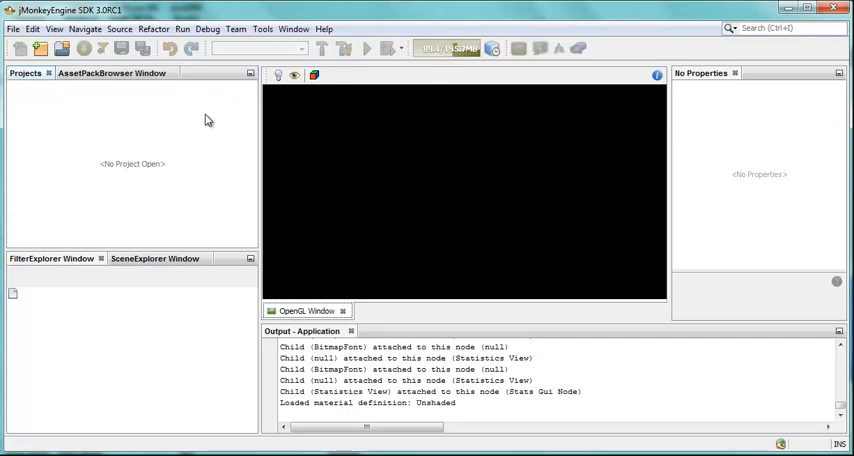
mouse_move(142, 126)
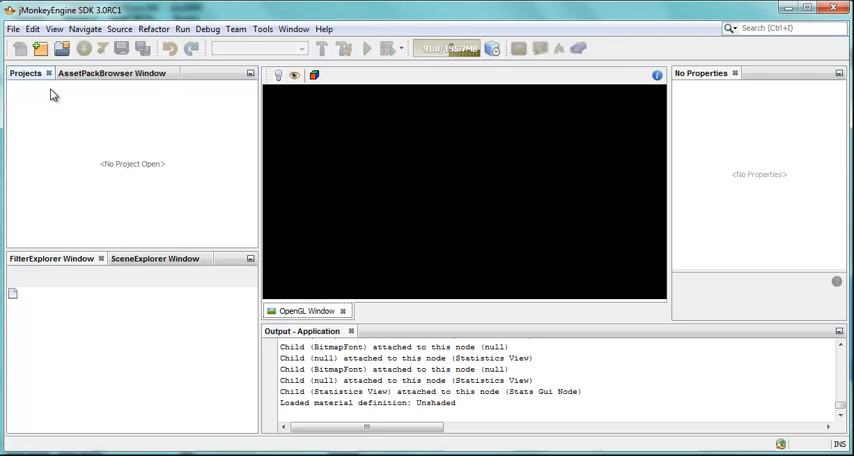
- Create a new JME3 BasicGame project named HelloWorldTutorial
click(40, 48)
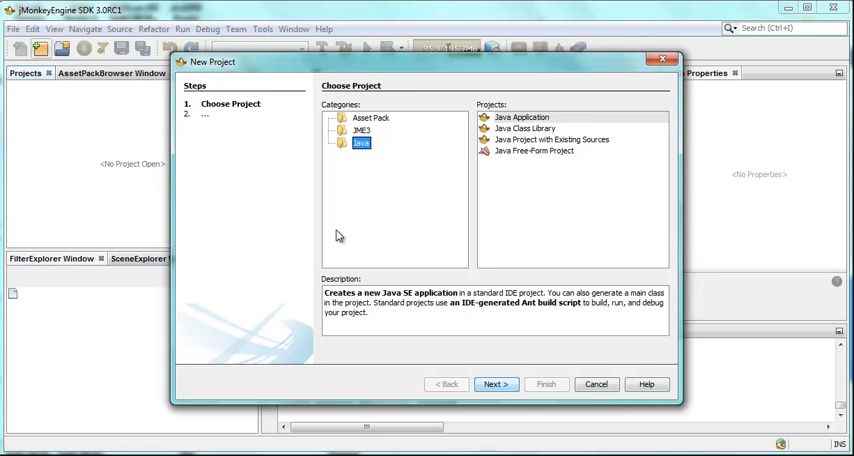
mouse_move(364, 160)
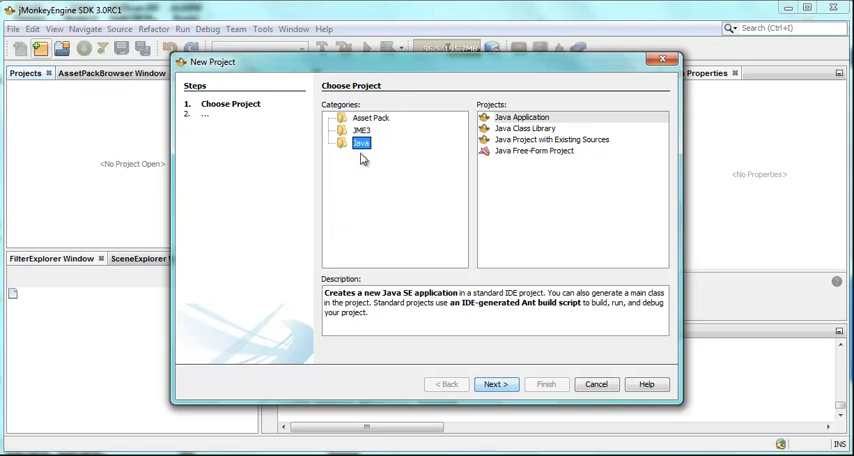
click(360, 130)
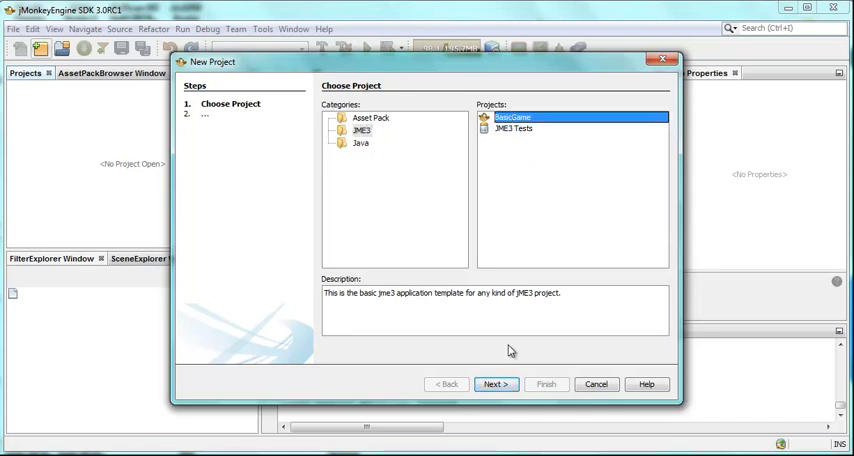
click(496, 384)
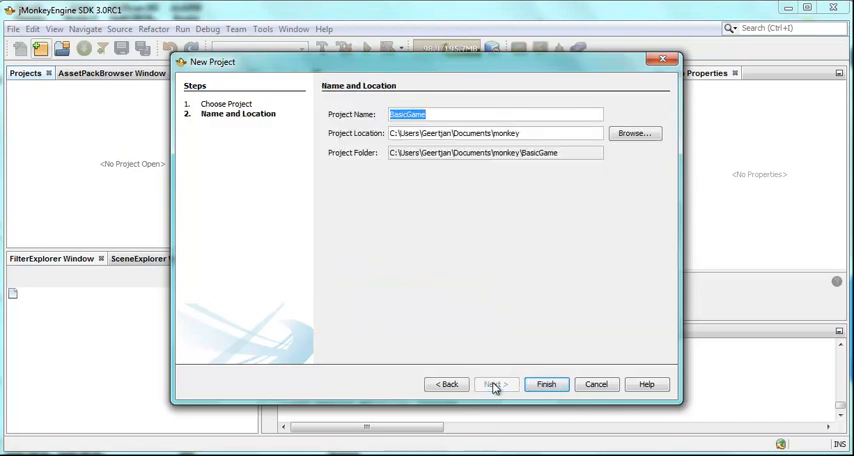
mouse_move(488, 330)
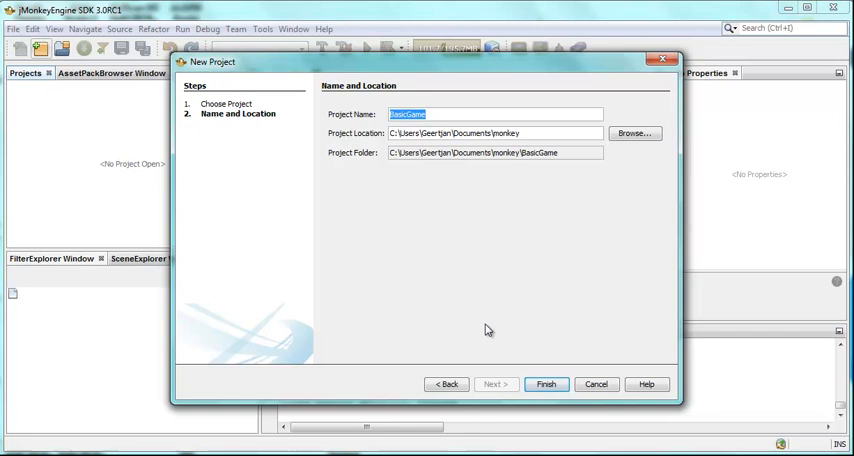
text(H)
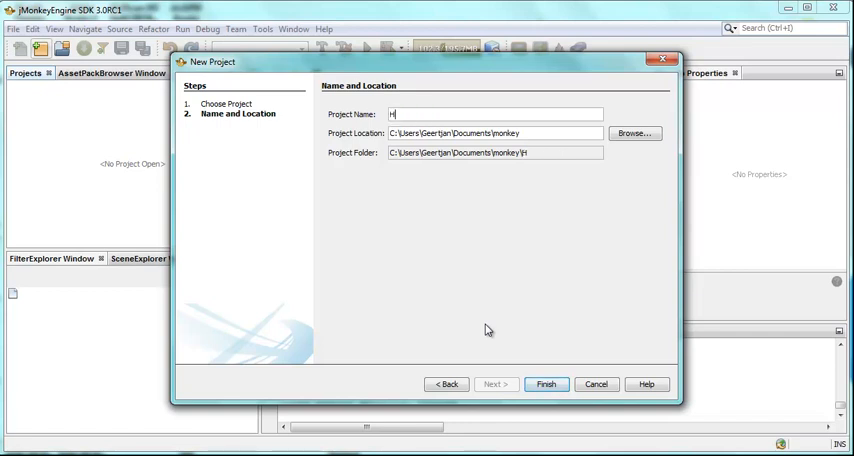
text(ell)
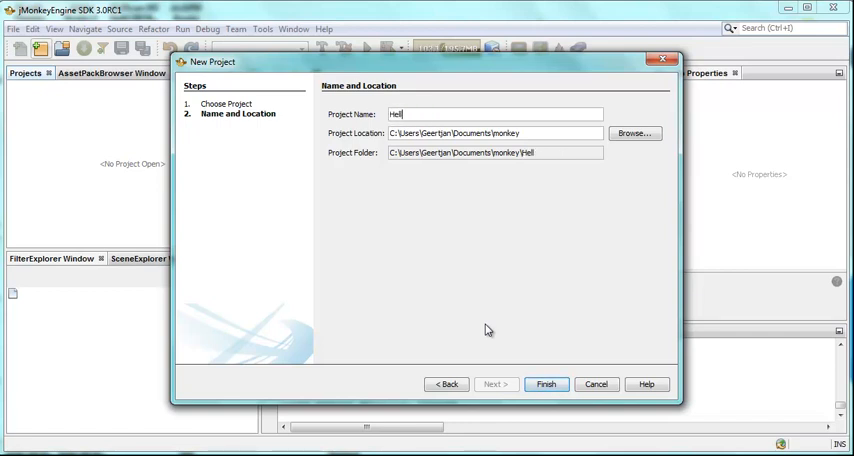
text(oWorld)
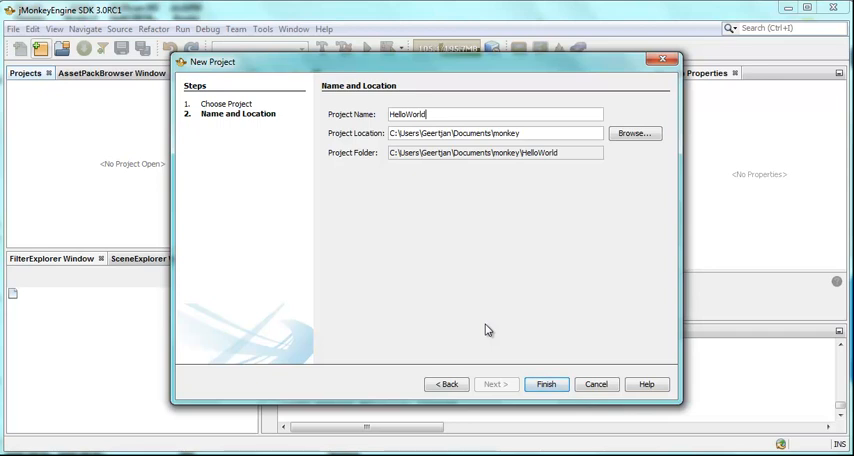
text(Tutorial)
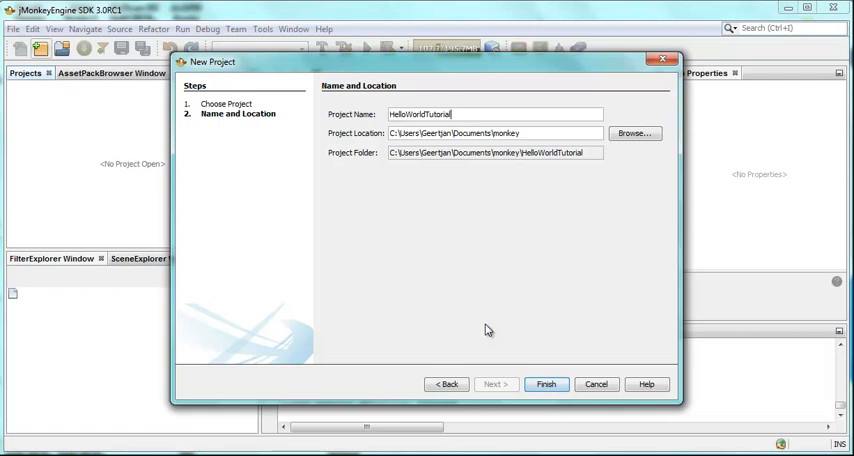
click(546, 384)
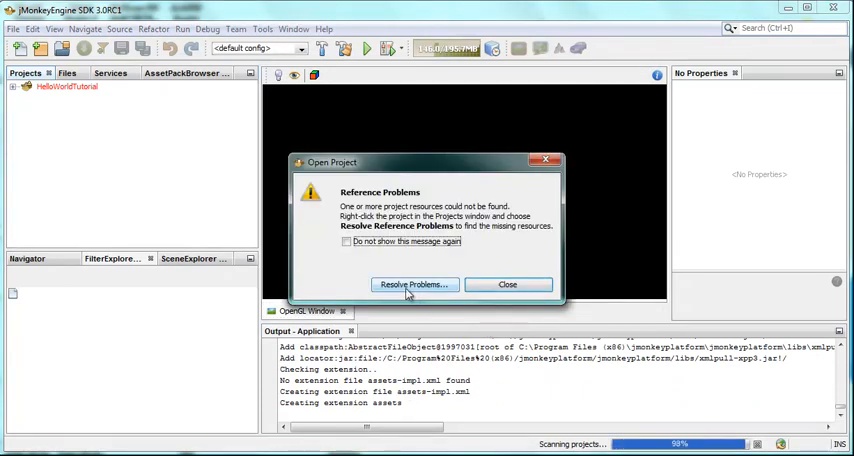
- Review and close the Resolve Reference Problems dialog, then expand and select HelloWorldTutorial
click(412, 284)
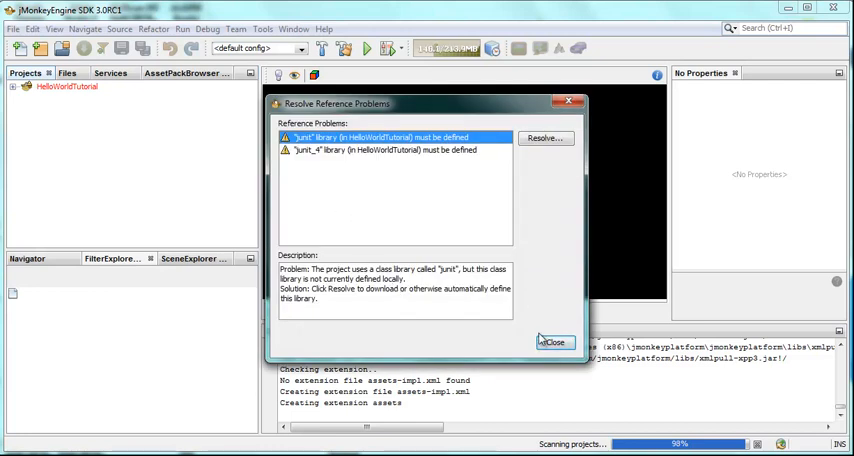
click(554, 342)
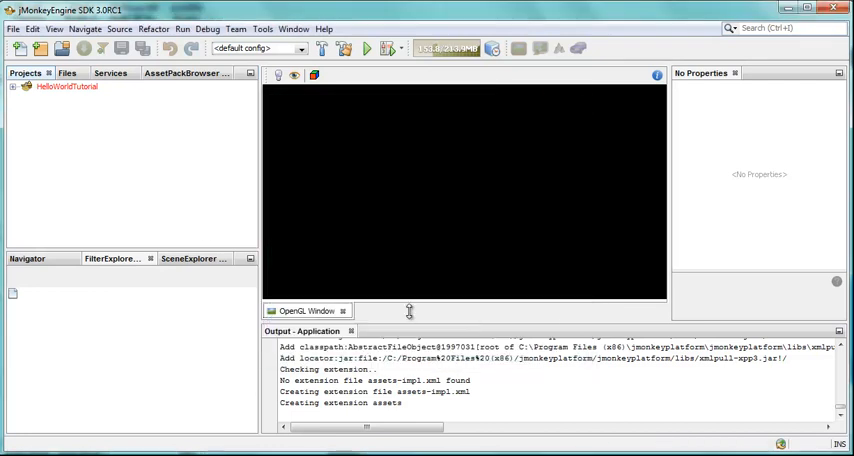
click(24, 88)
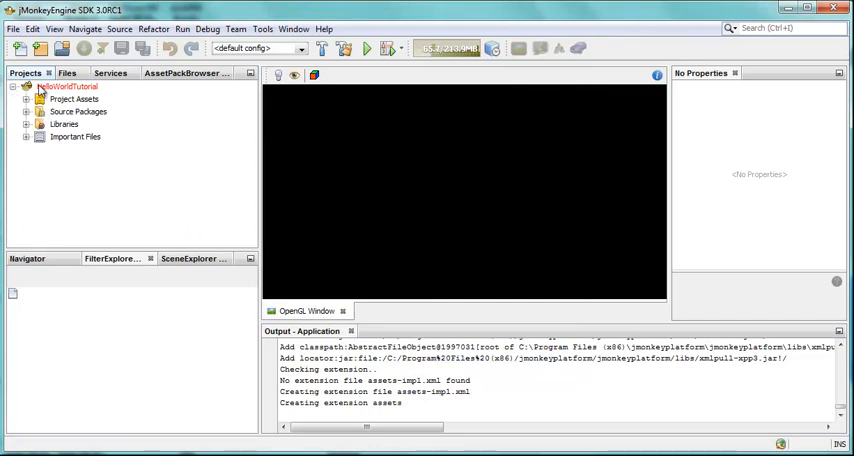
click(68, 88)
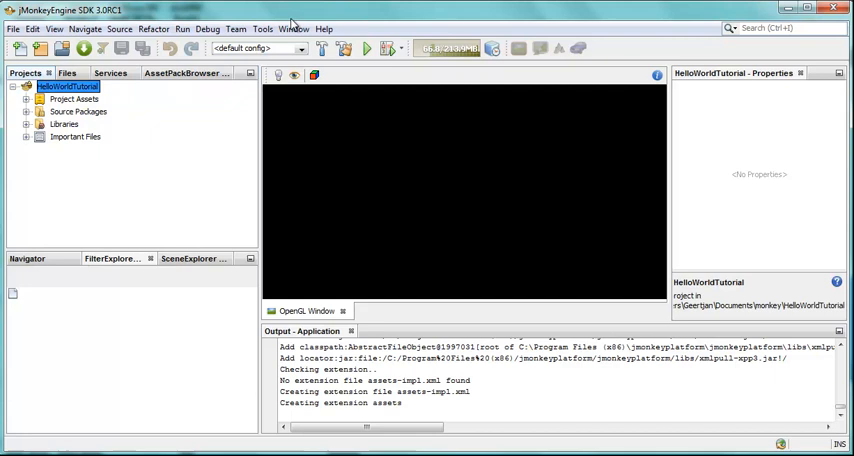
- Install the JUnit plugin from Available Plugins, accepting the license and unsigned warning, then close the manager
click(264, 28)
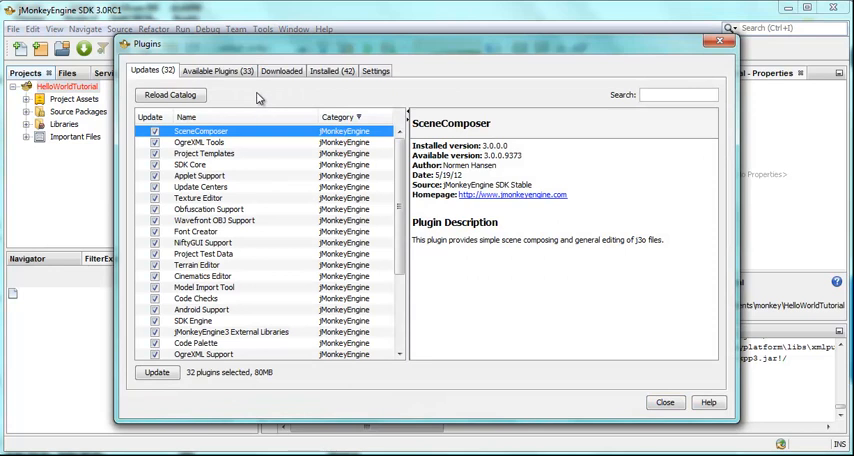
click(186, 118)
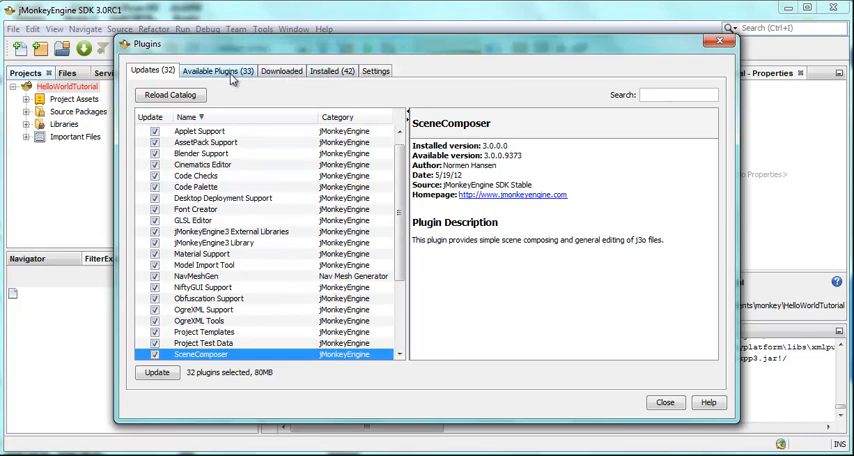
click(216, 70)
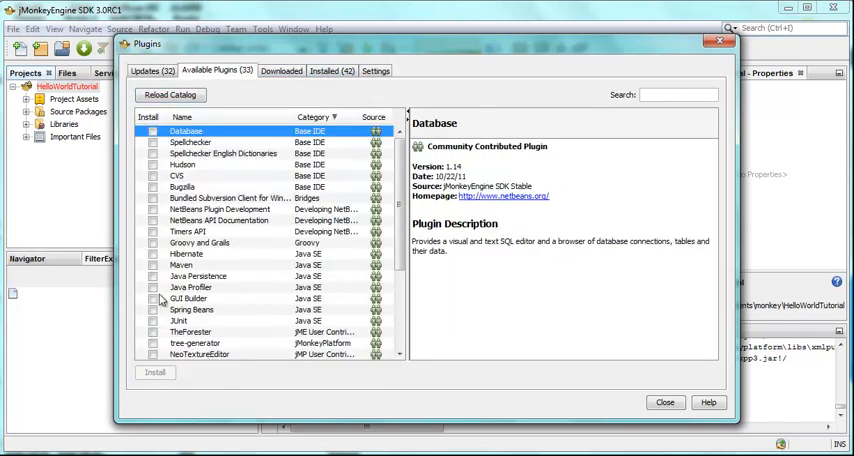
click(152, 320)
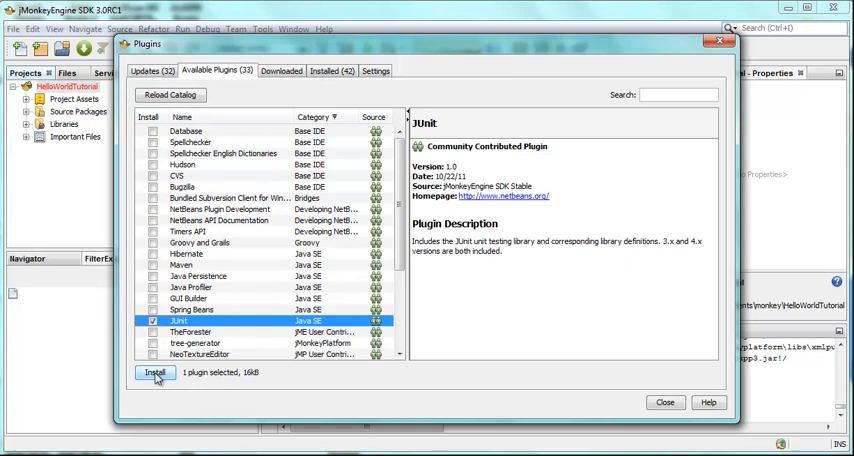
click(156, 372)
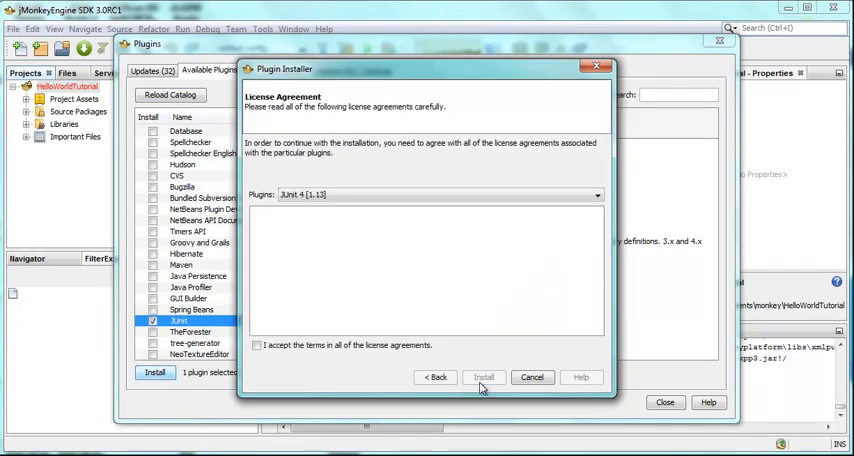
click(256, 344)
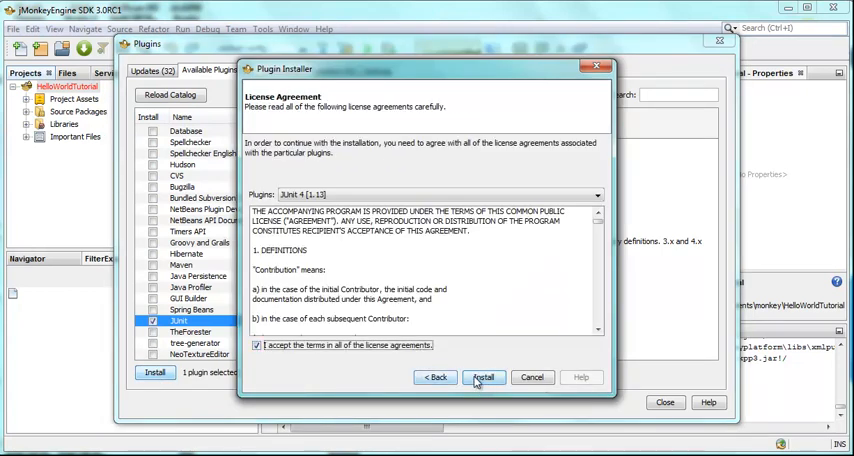
click(482, 376)
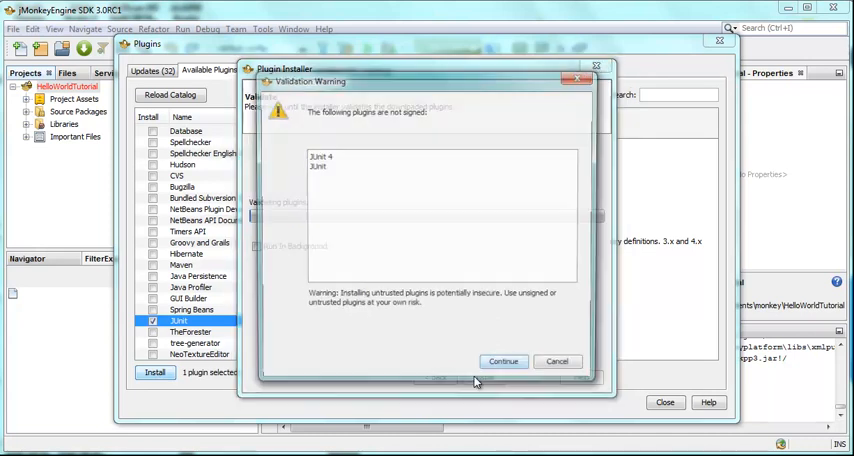
click(504, 362)
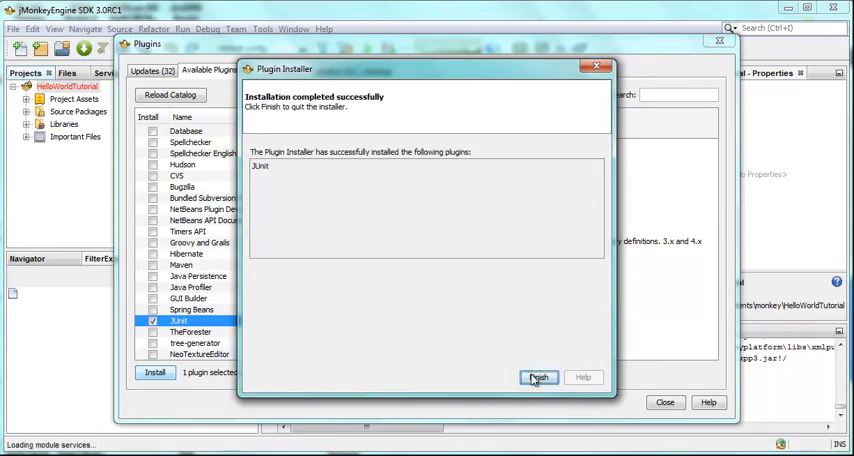
click(540, 378)
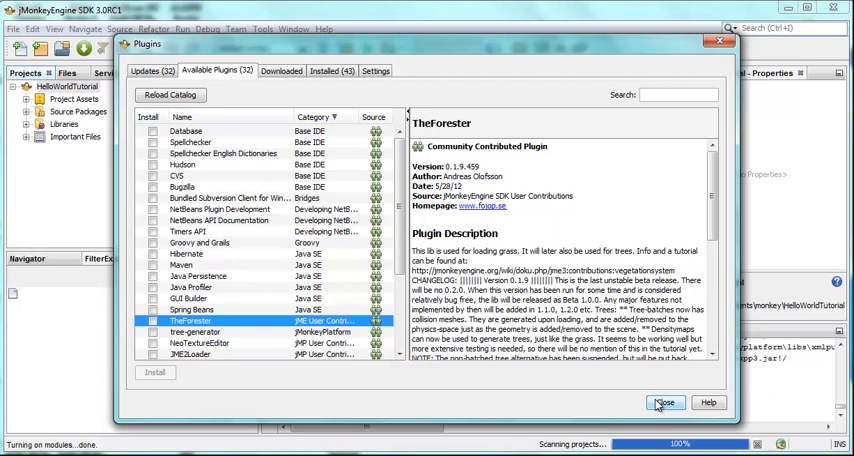
click(666, 402)
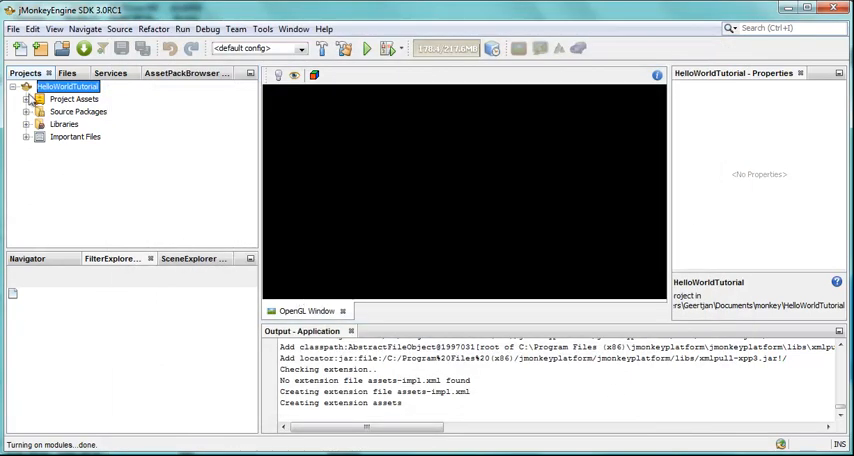
mouse_move(84, 160)
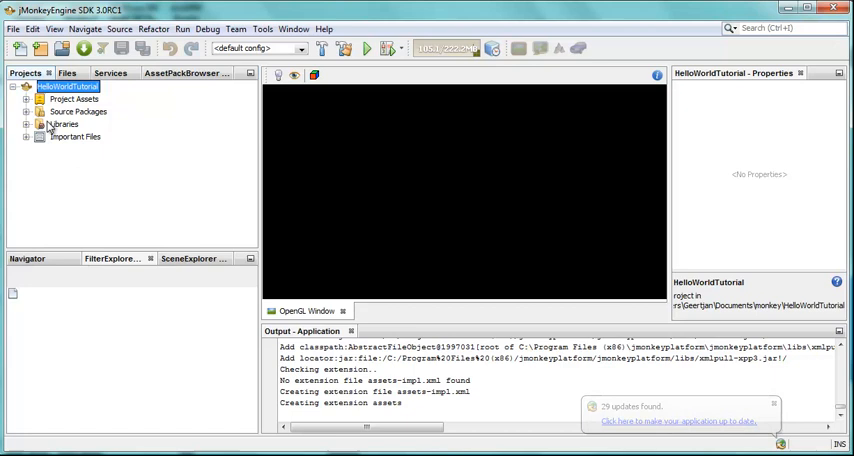
- Create Java class HelloJME3 in package jme3test.helloworld under Source Packages
right_click(76, 112)
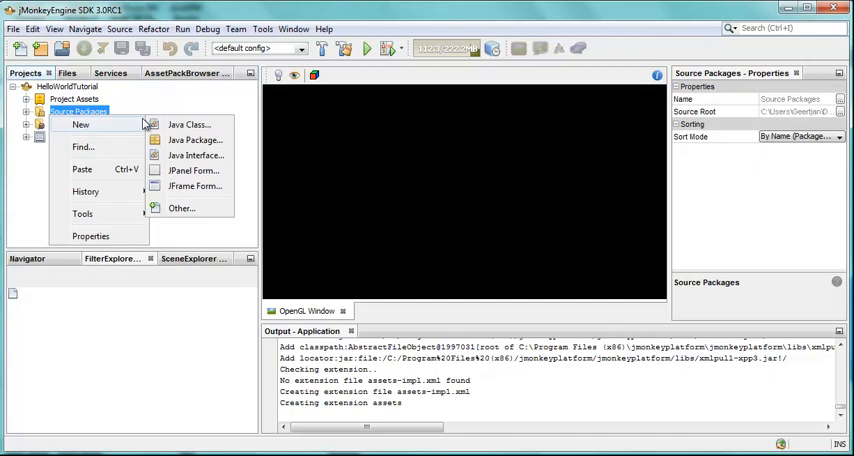
click(188, 124)
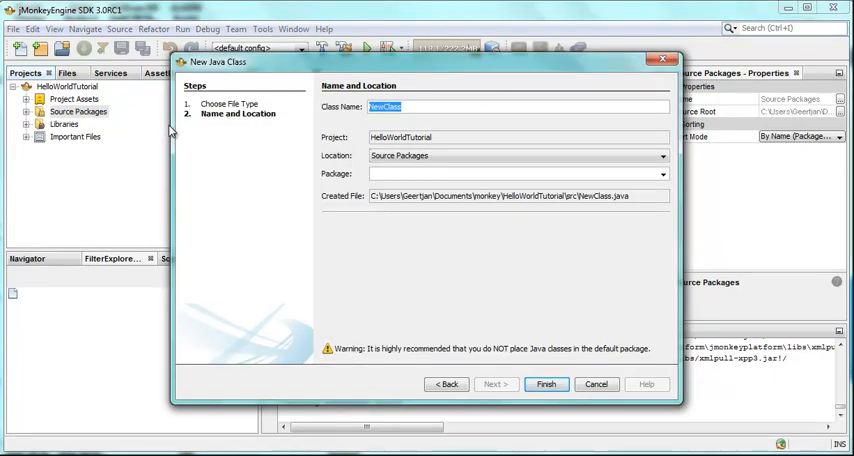
text(HelloJME3)
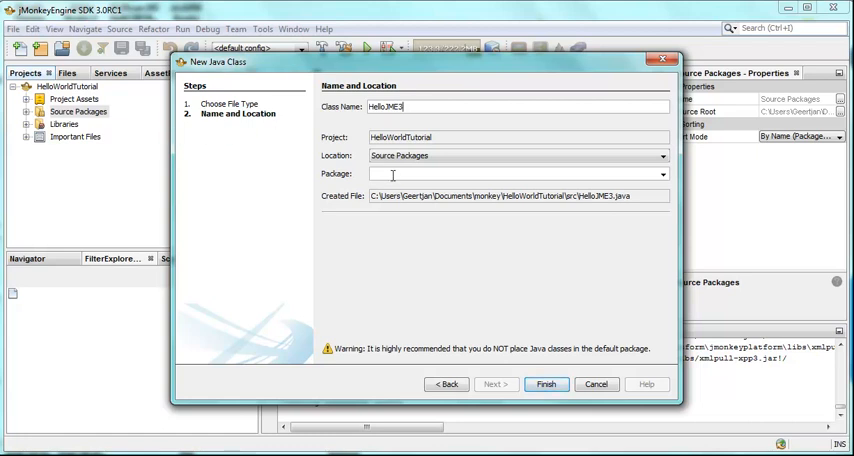
text(jme3)
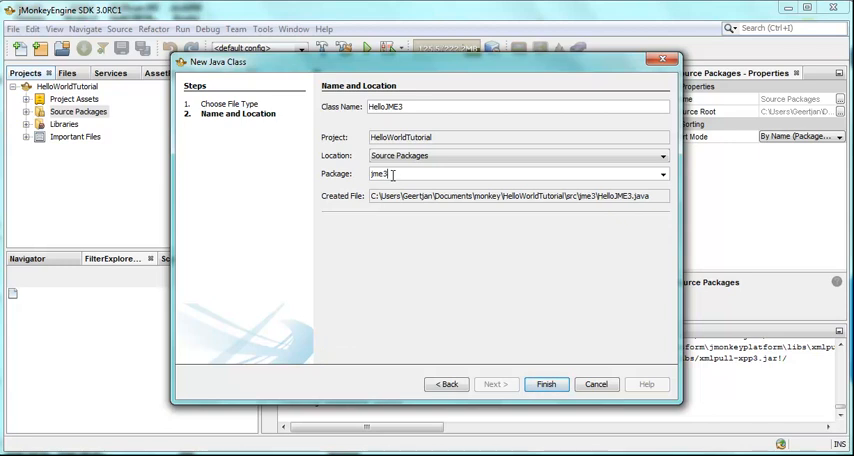
text(test.)
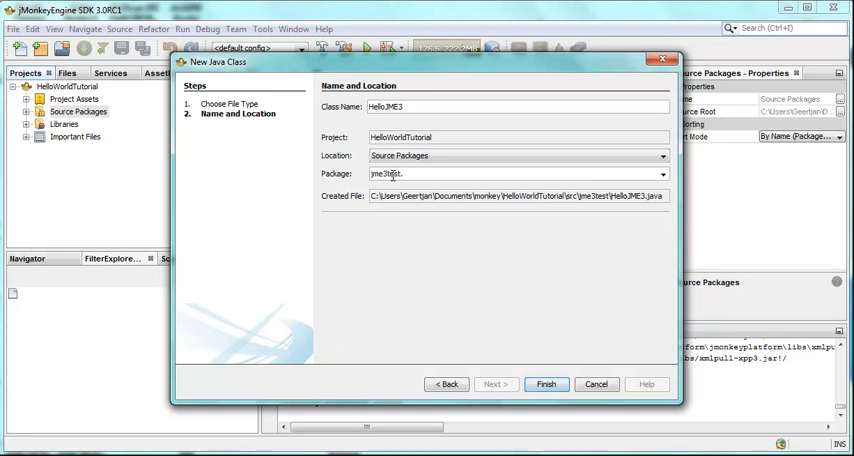
text(hellowor)
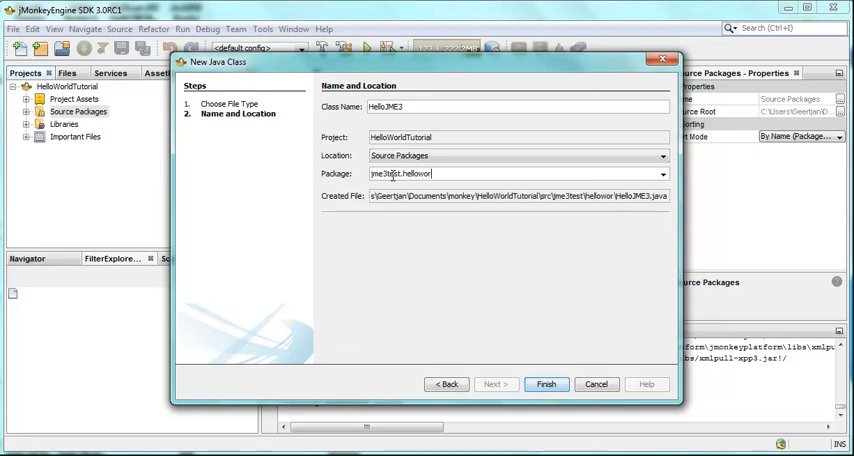
click(548, 384)
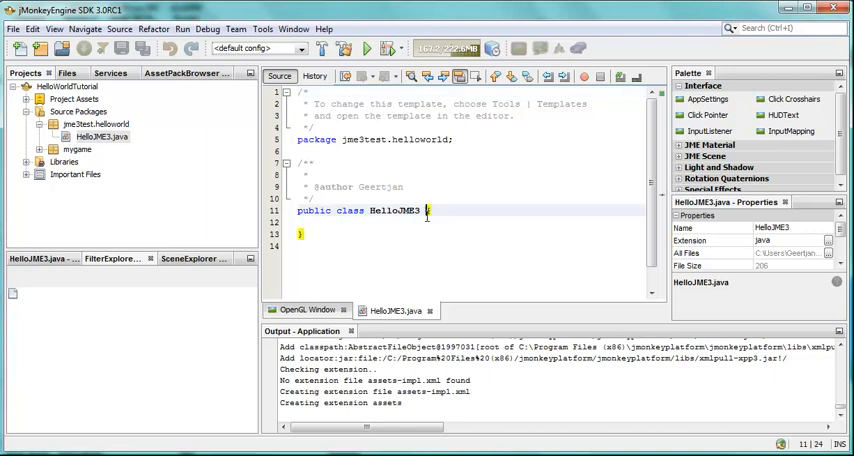
- Add 'extends SimpleApplication' to HelloJME3 with its import and a generated simpleInitApp stub
text(extends)
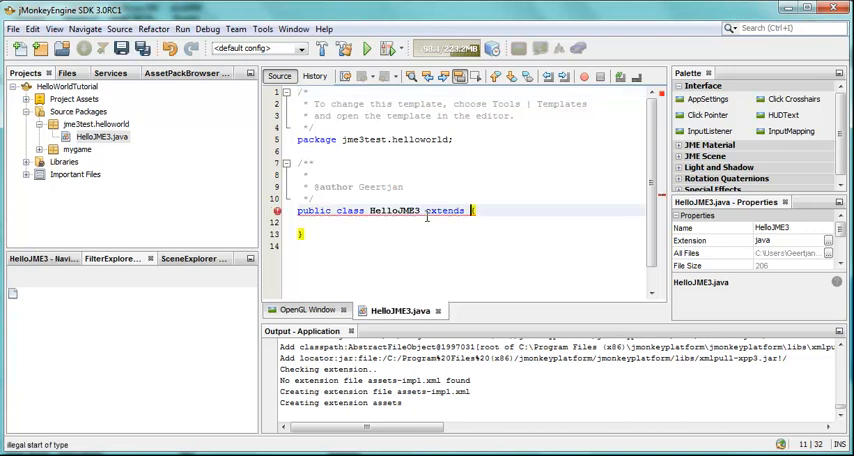
text(S)
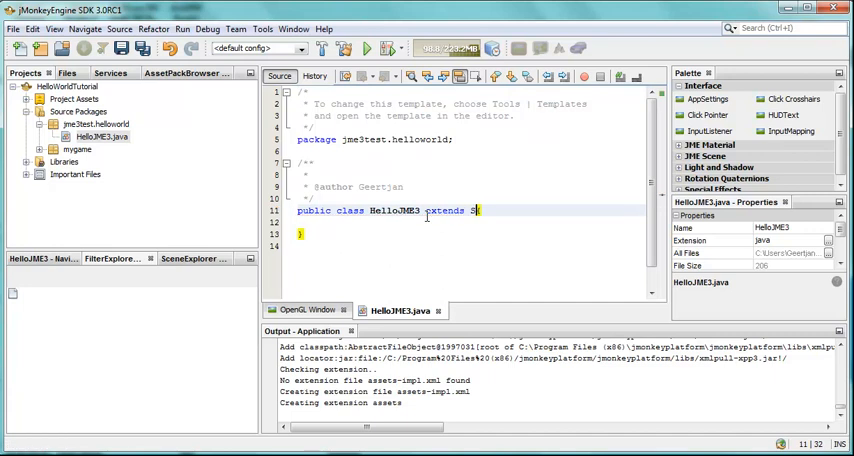
text(impleApplication)
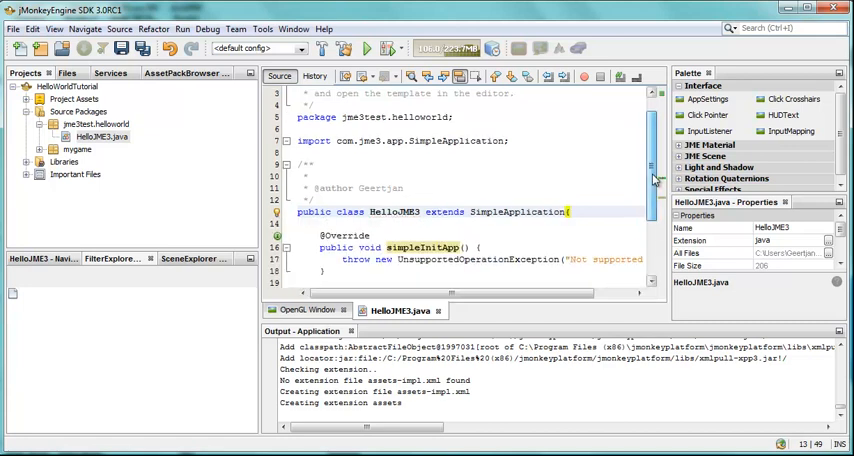
scroll(down, 3)
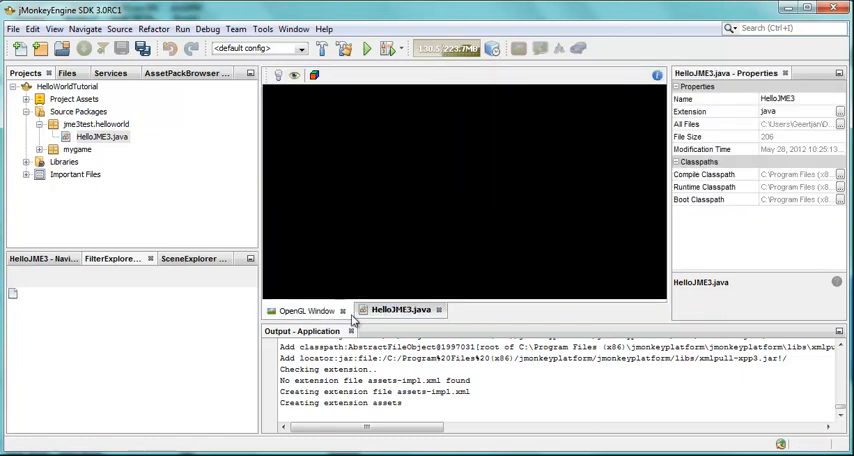
- Return to HelloJME3.java and add an empty public static void main method
click(400, 308)
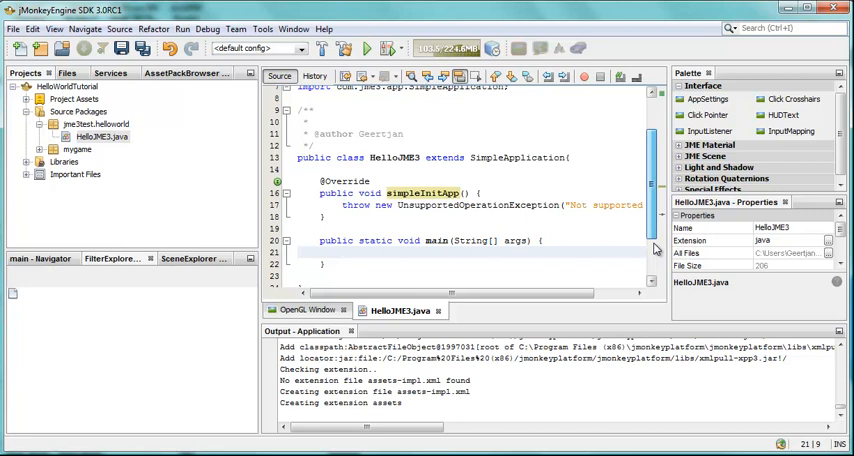
- In main, write 'HelloJME3 app = new HelloJME3();' and 'app.start();'
text(HelloJME3 app = new)
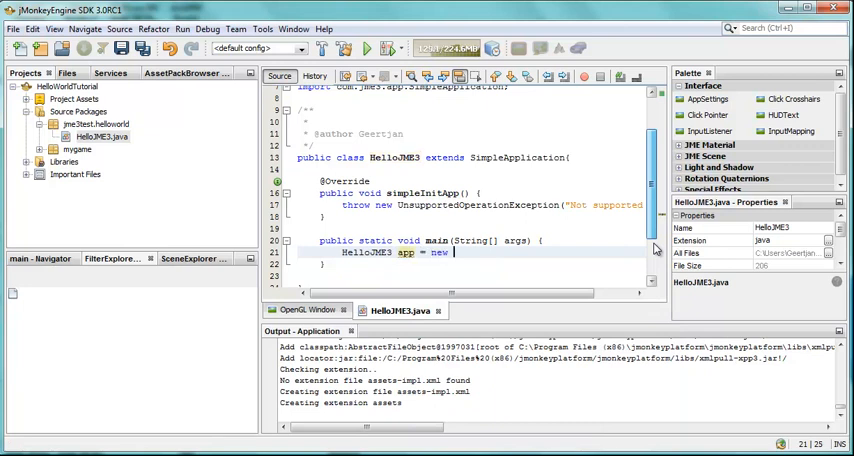
text(HelloJME3();)
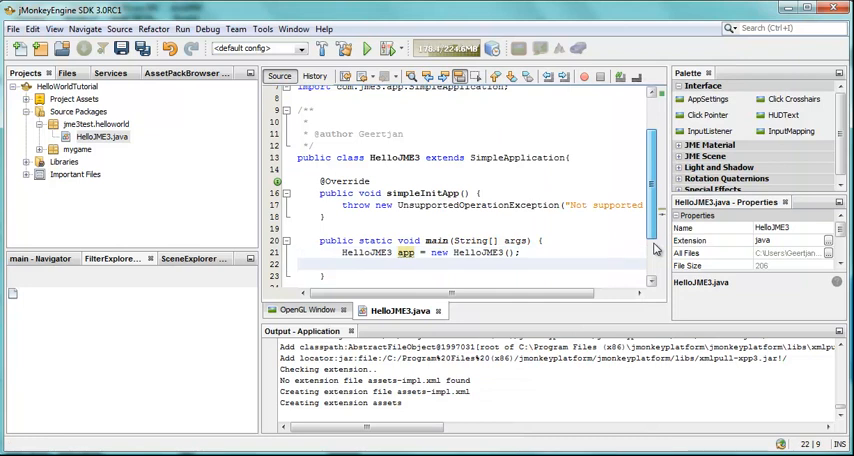
text(app)
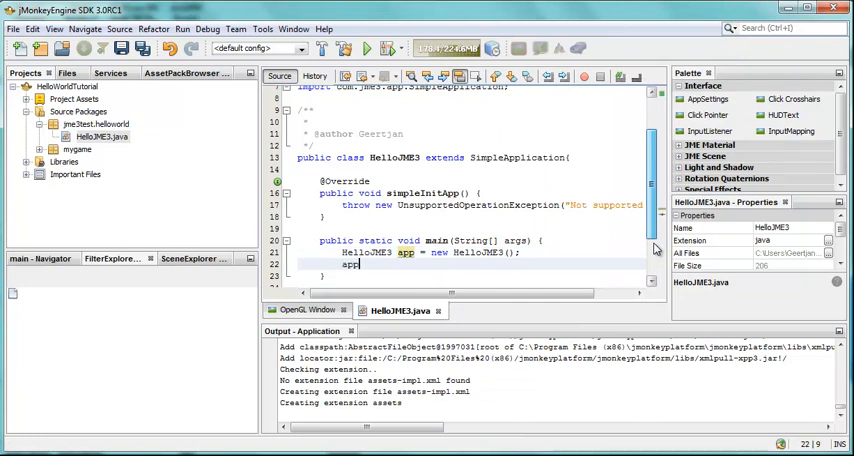
text(start();)
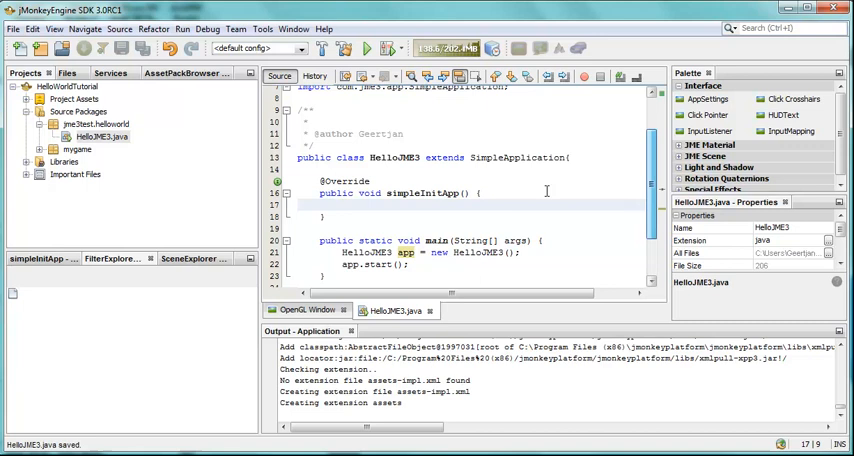
- Write new Box(Vector3f.ZERO, 1, 1, 1) in simpleInitApp and confirm the Box import fix
text(new B)
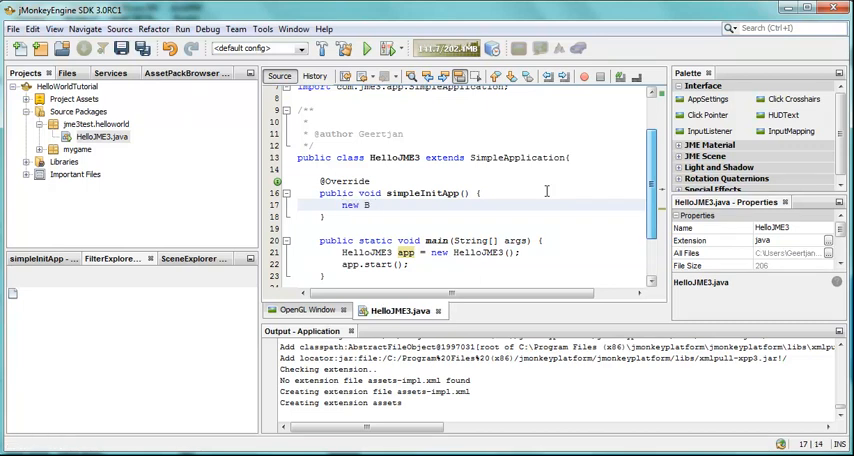
text(ox)
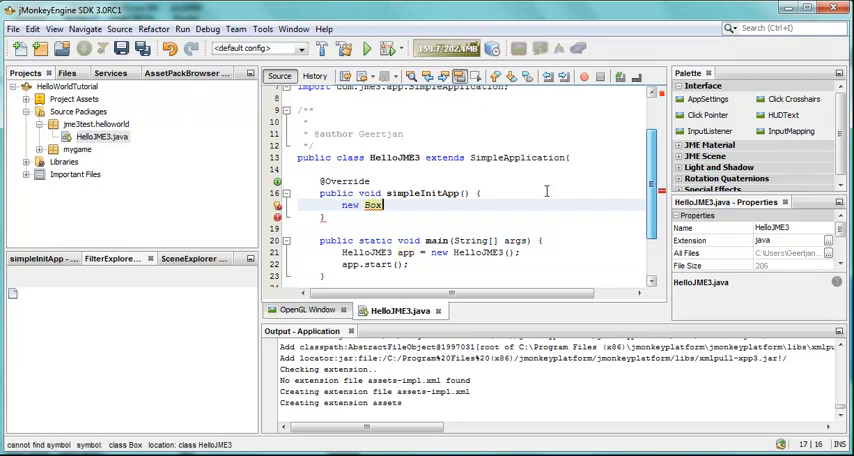
text(())
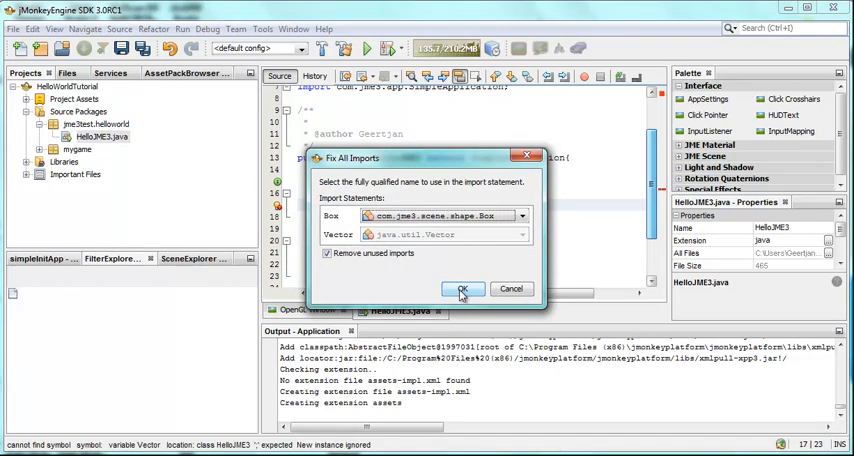
mouse_move(498, 288)
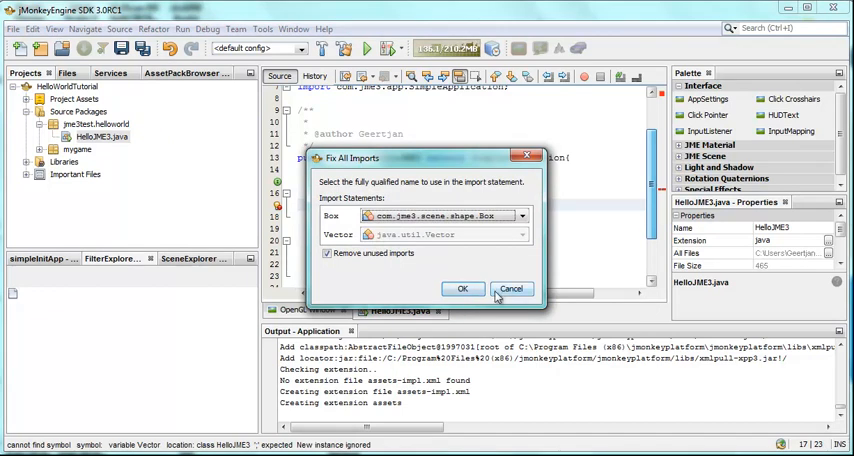
click(462, 288)
text(3f)
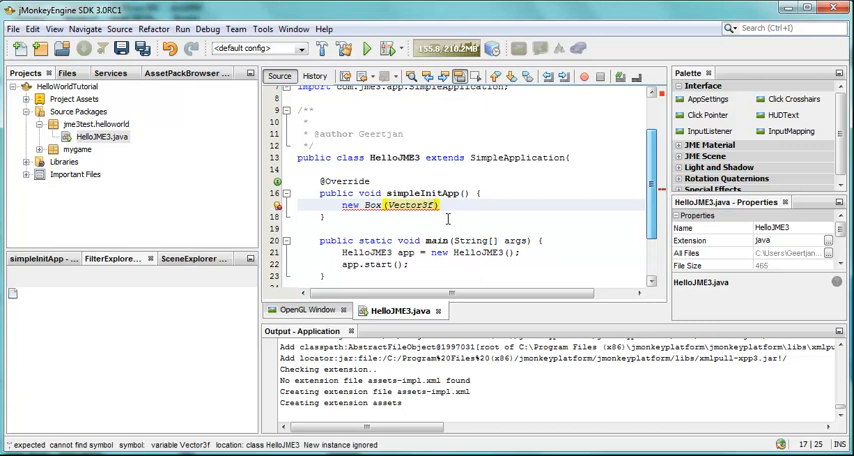
text(.)
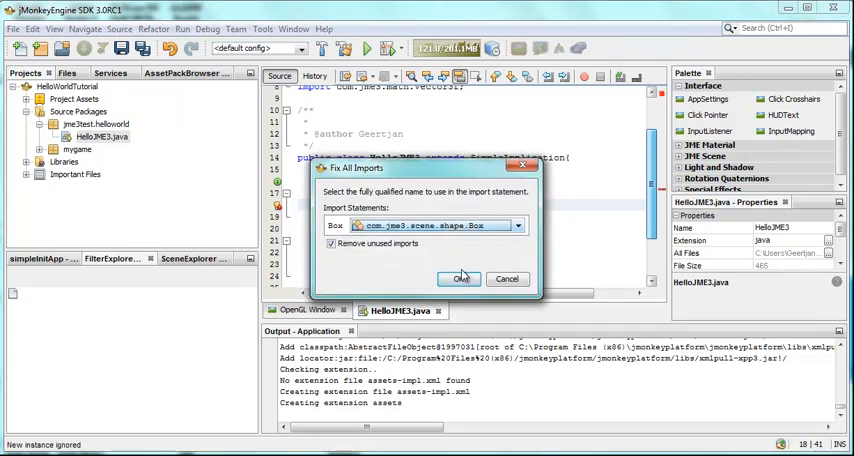
click(462, 278)
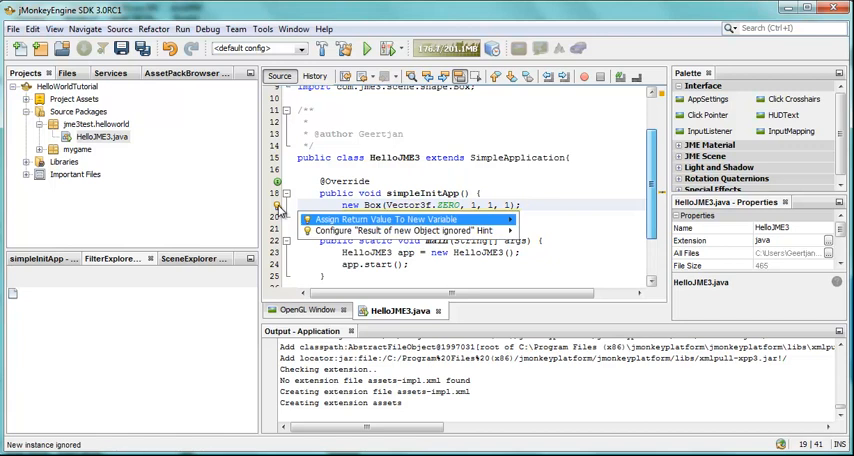
- Assign the box to variable b and add Geometry geom = new Geometry("Box", b)
click(384, 218)
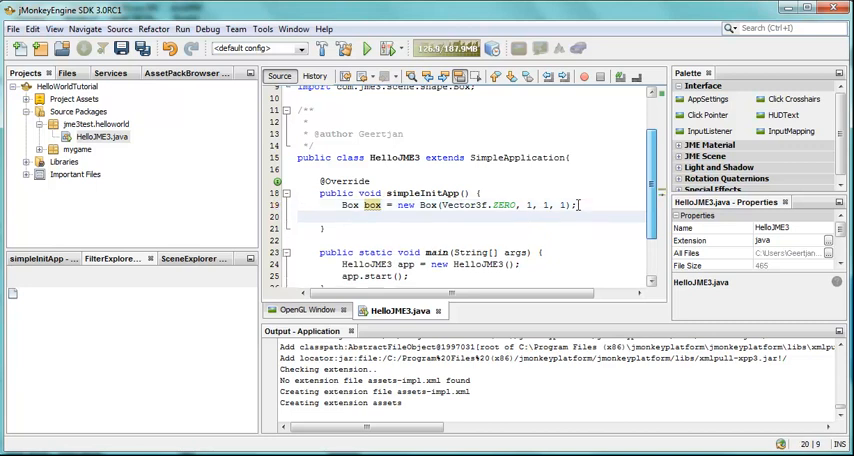
text(Geometry)
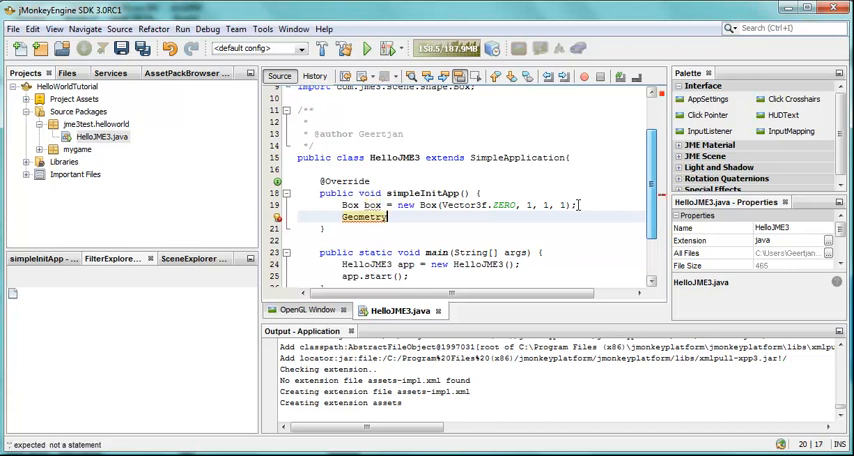
text(geom)
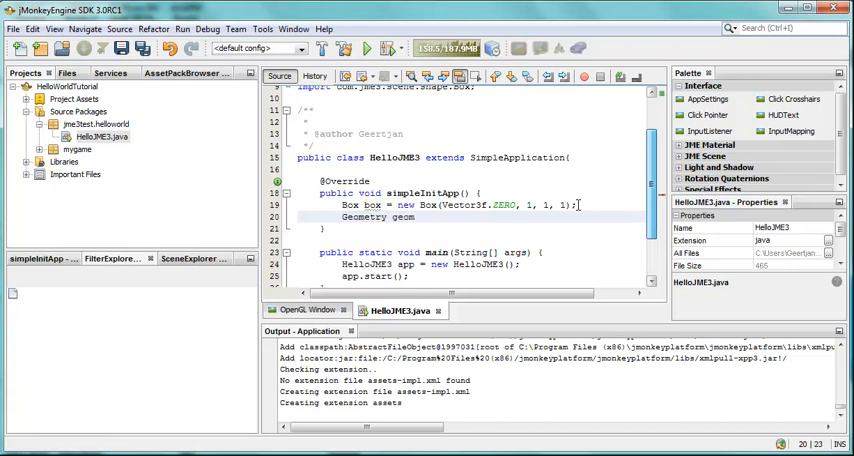
text(= new)
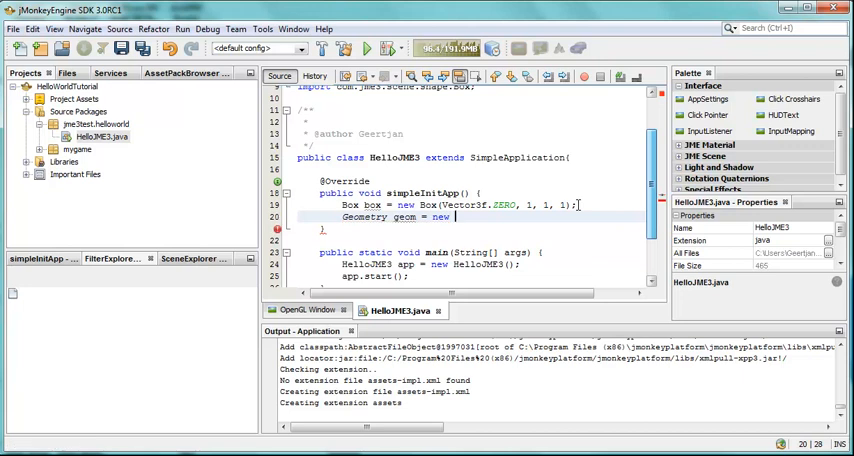
text(Geometry(INPUT_MAPPING_EXIT, box)
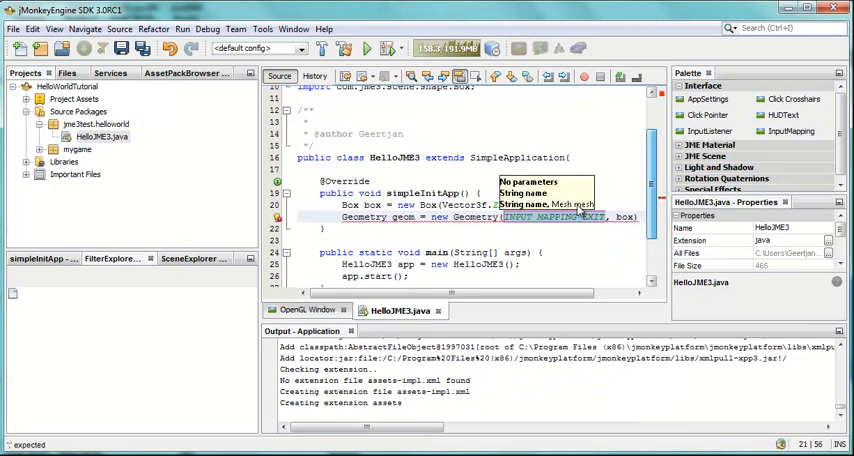
text(FB")
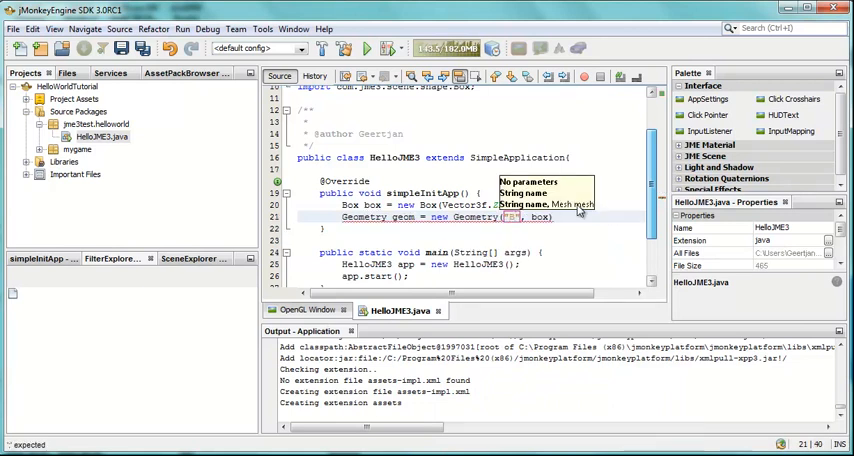
text(Box)
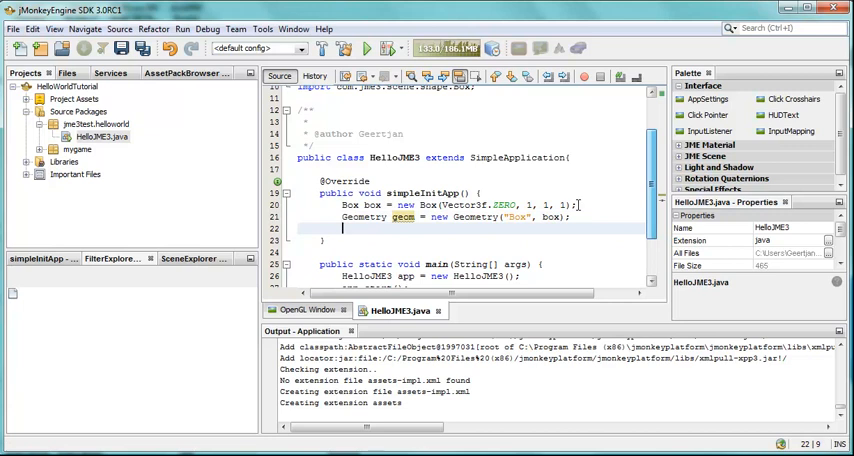
- Start the line Material mat = new Material(assetManager, " via code completion
text(Material)
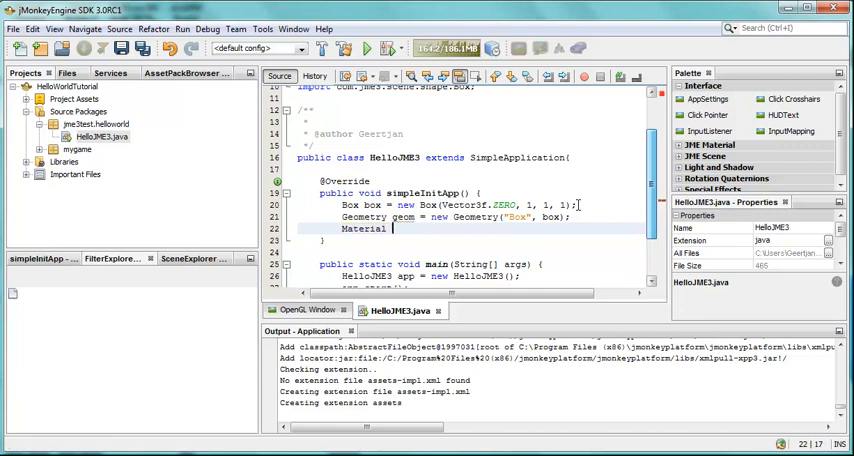
text(mat = new)
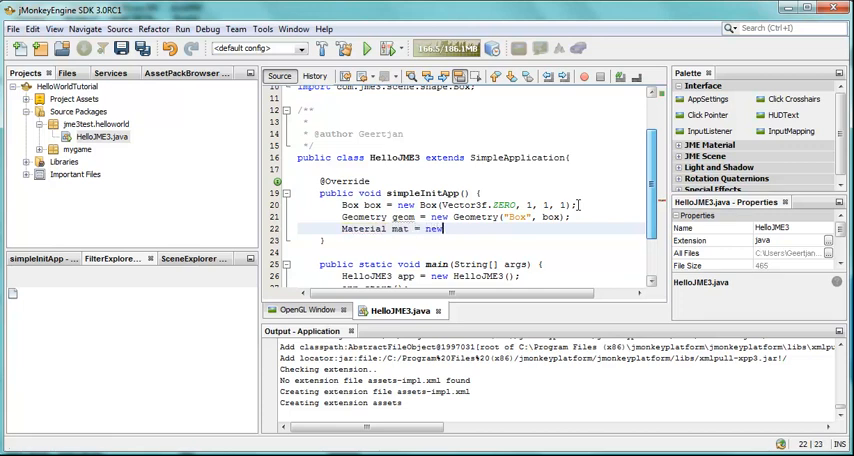
text(Material)
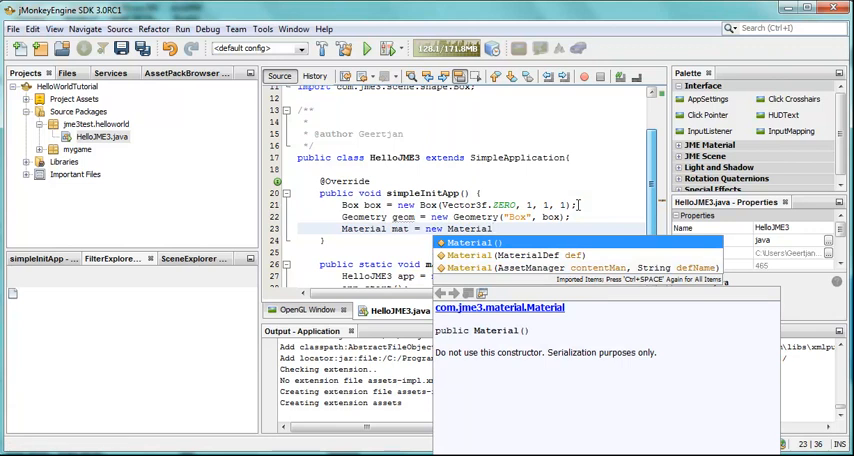
text((assetManager,)
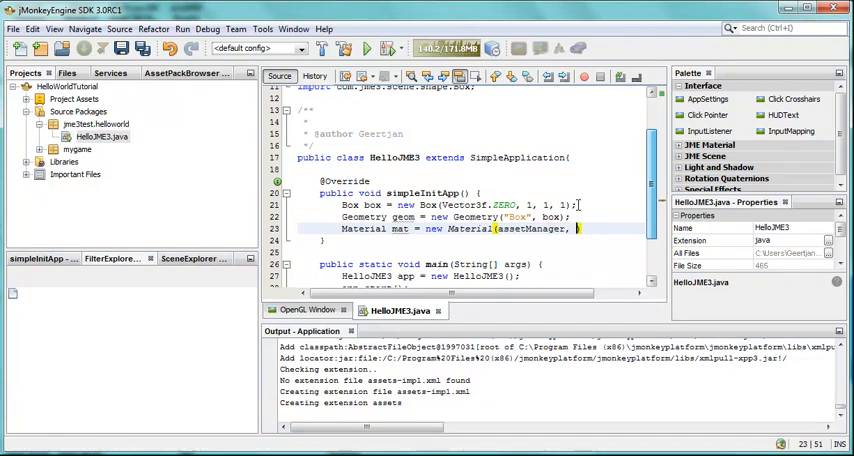
text(")
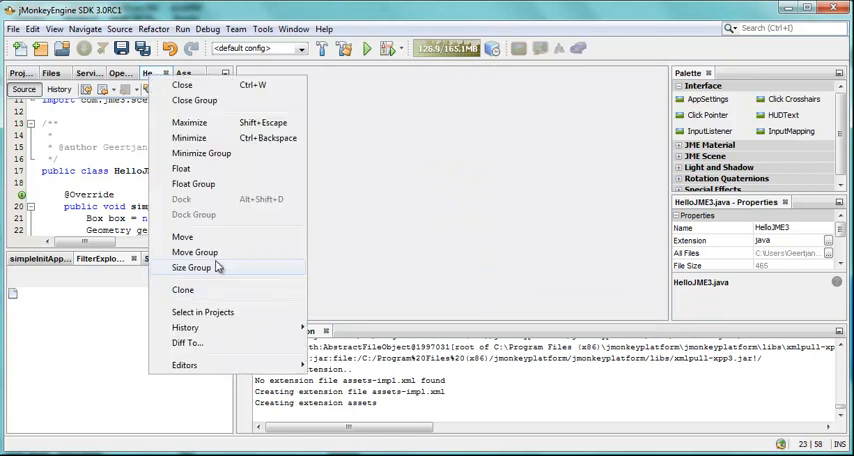
mouse_move(180, 200)
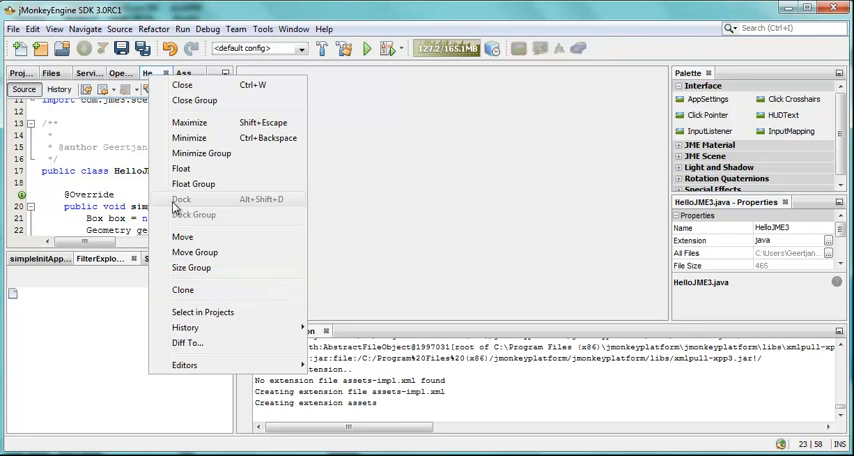
mouse_move(184, 236)
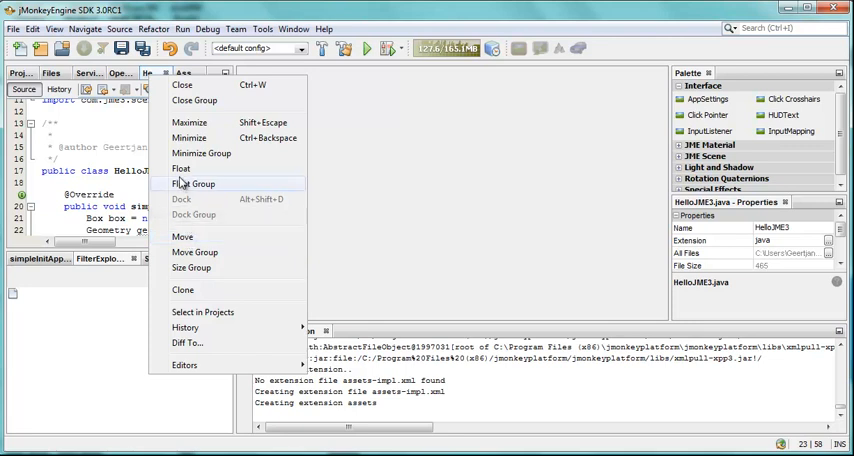
- Float the editor group, then reset the IDE windows to the default layout
click(180, 168)
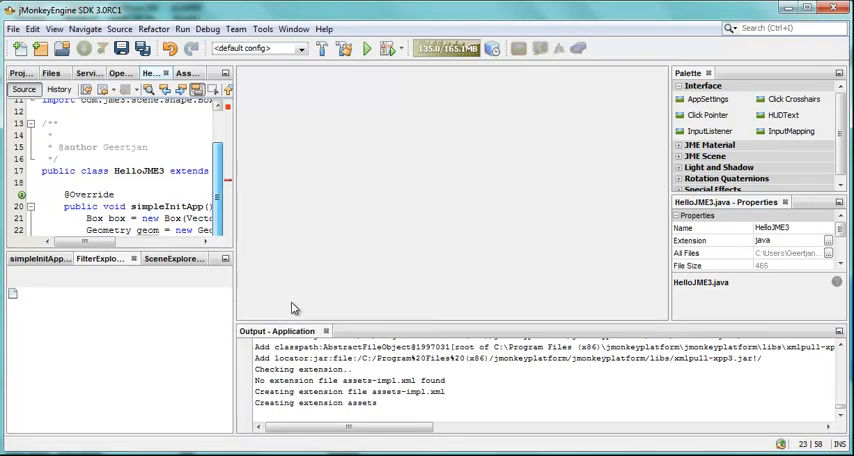
click(294, 28)
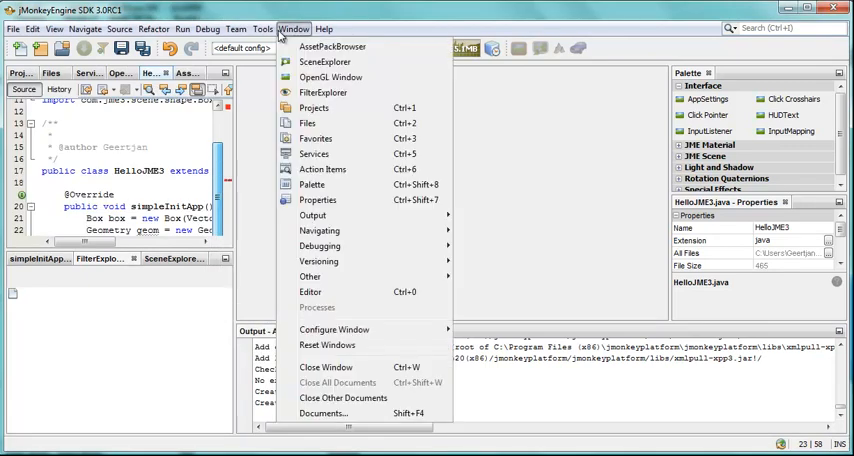
mouse_move(328, 344)
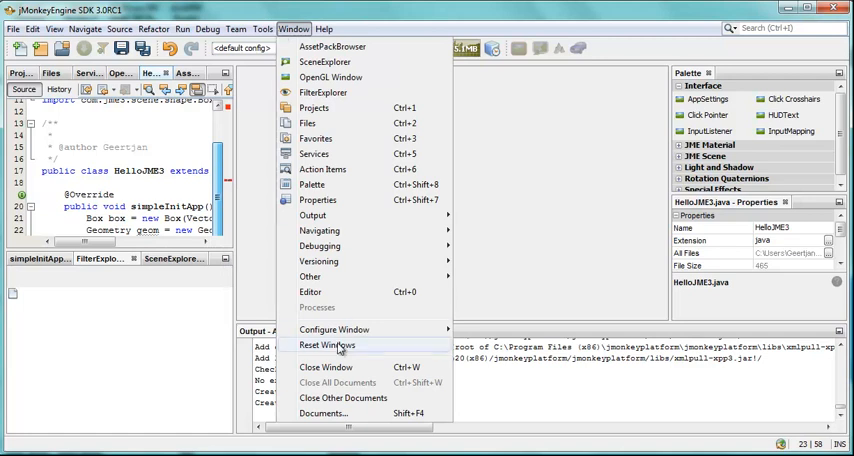
click(326, 344)
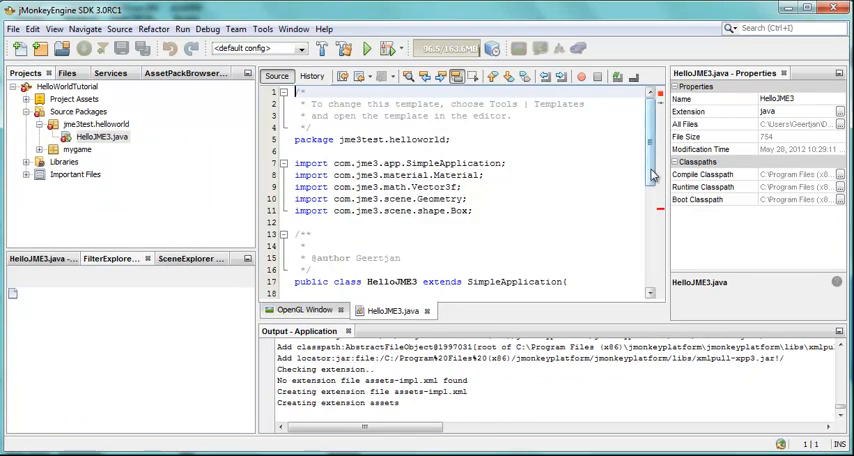
- Finish the material path as Common/MatDefs/Misc/Unshaded.j3md and return the side panel to Projects
scroll(down, 3)
text(Material mat = new Material(assetManager, "Common/MatDefs/");)
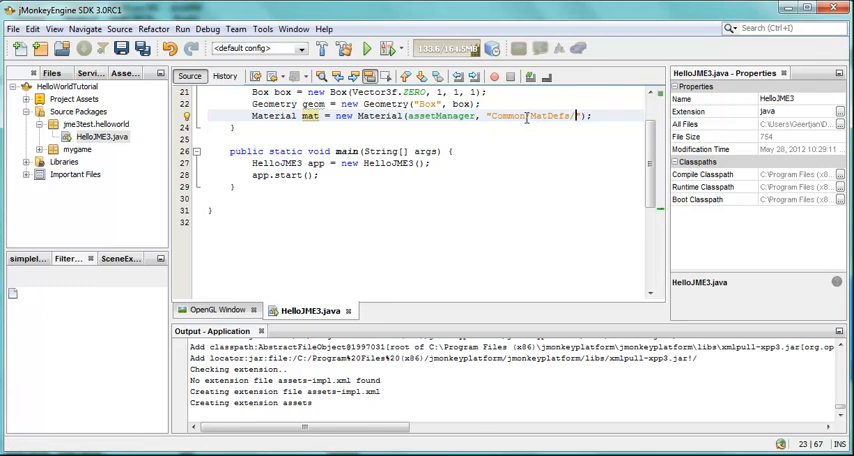
text(Misc/Unshaded.j3md)
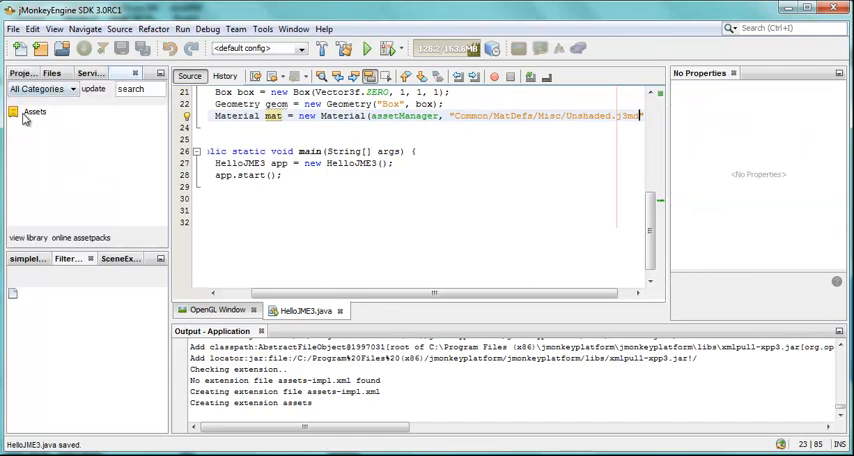
click(36, 112)
text(mat.setColor("Color", ColorRGBA.Blue);)
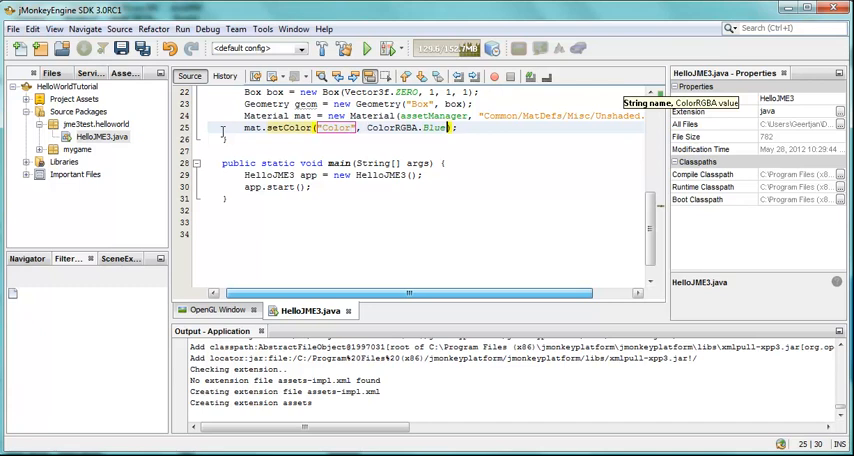
- Add geom.setMaterial(mat) and rootNode.attachChild(geom), then run the HelloWorldTutorial project
text(geom.setMaterial(mat);)
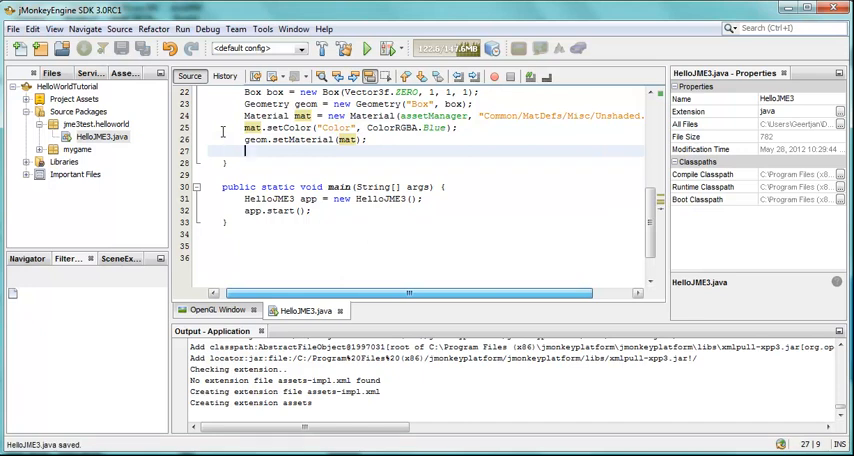
text(rootNode.)
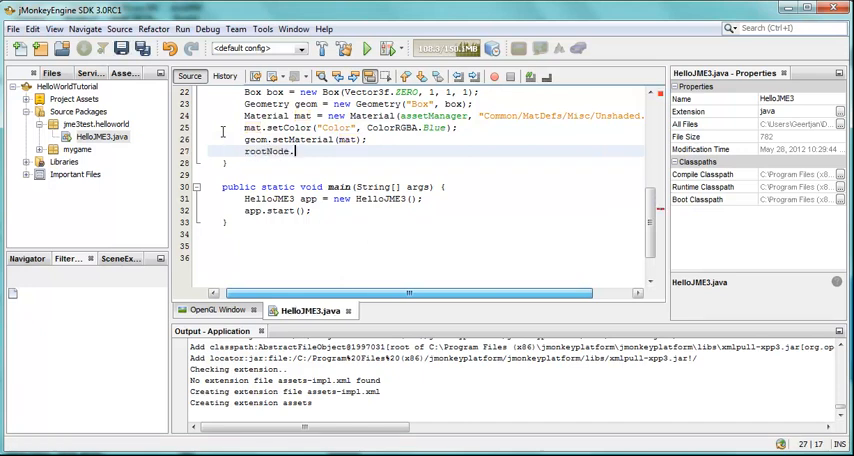
text(.)
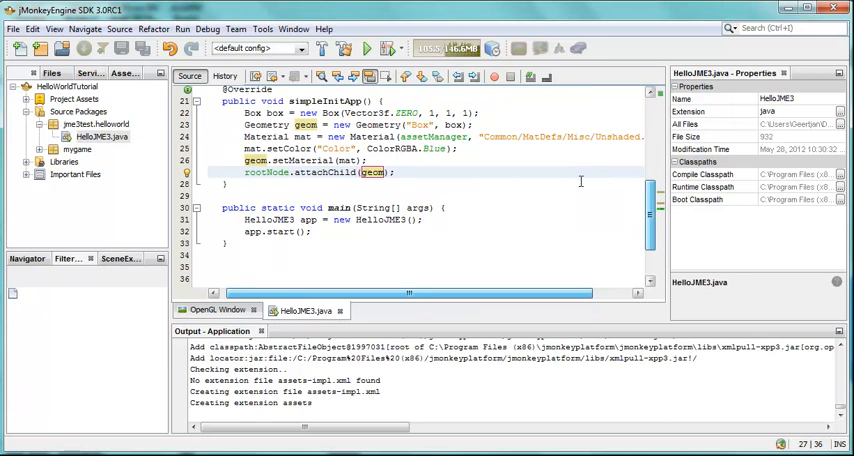
click(396, 172)
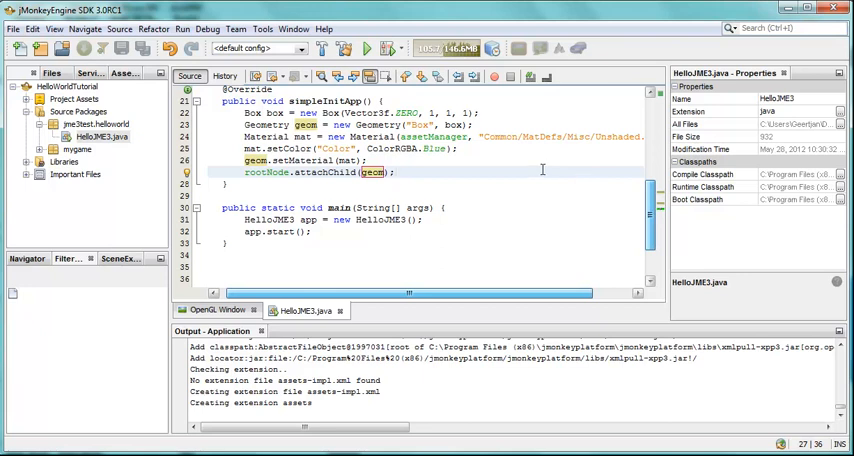
click(62, 88)
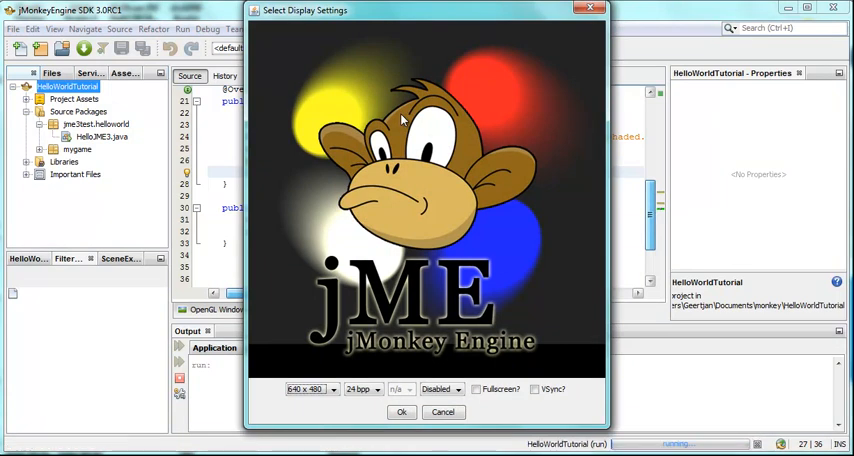
mouse_move(456, 264)
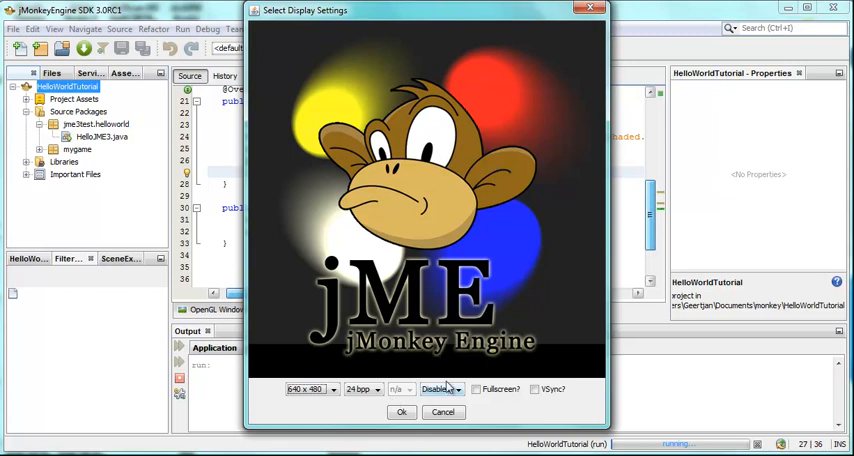
- In Select Display Settings, change anti-aliasing from Disabled to 4x
click(458, 388)
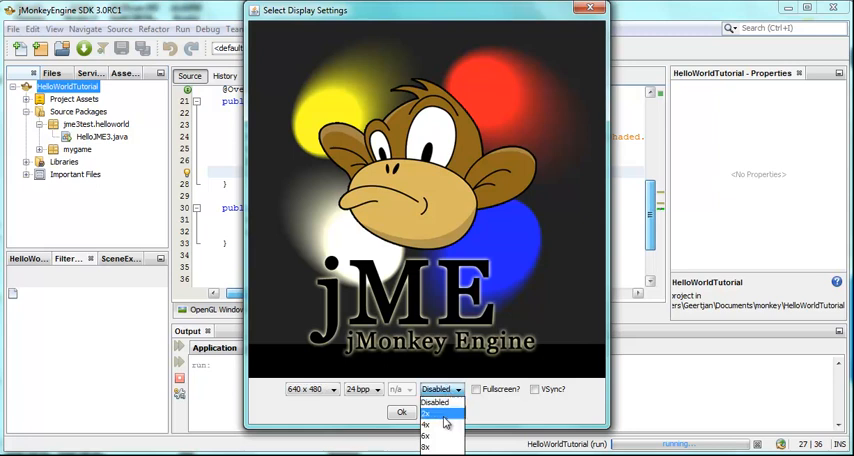
click(426, 424)
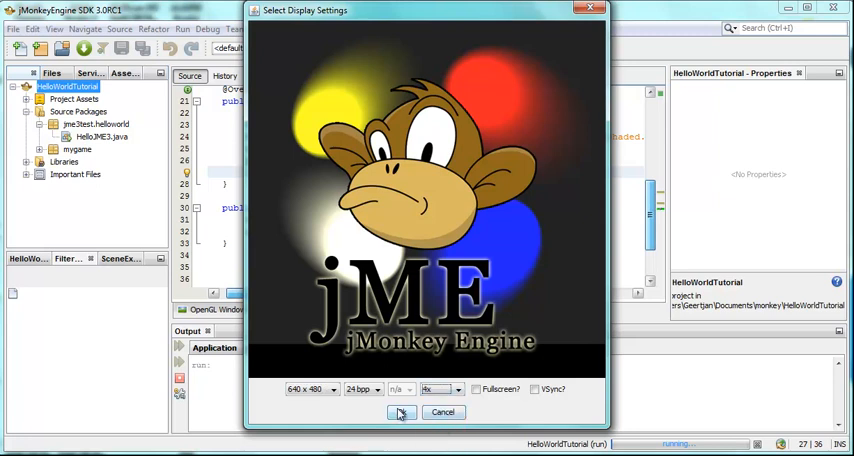
click(400, 412)
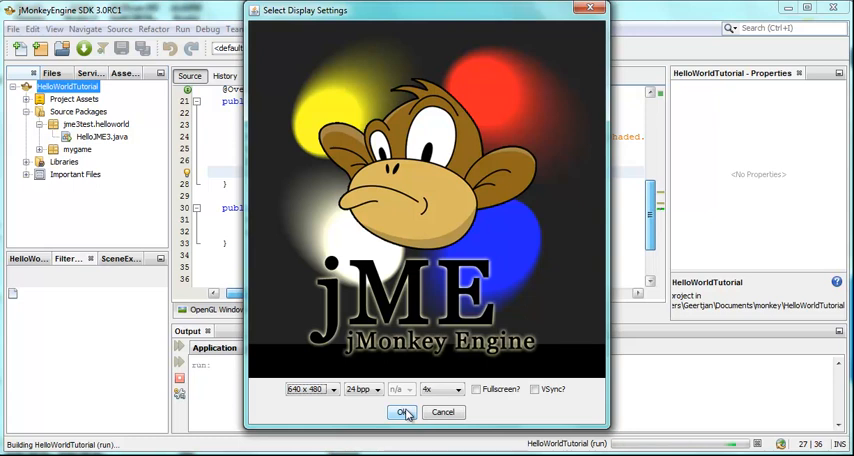
- Accept the display settings to start the game, then close it with BUILD SUCCESSFUL reported
click(404, 412)
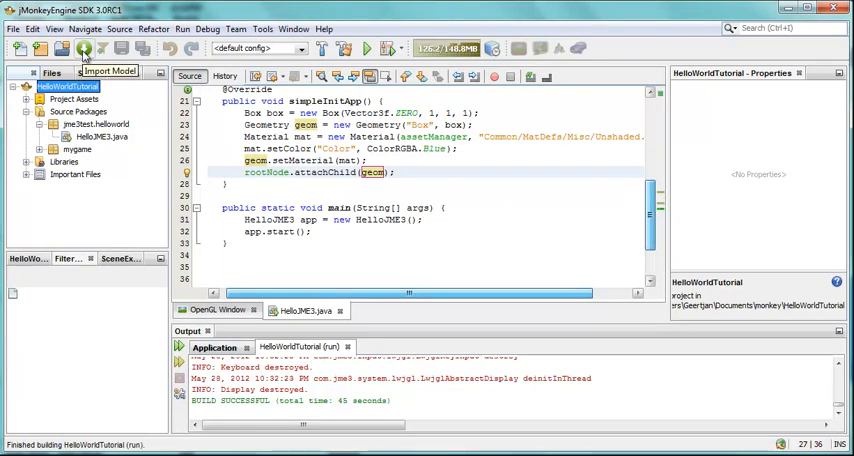
click(12, 28)
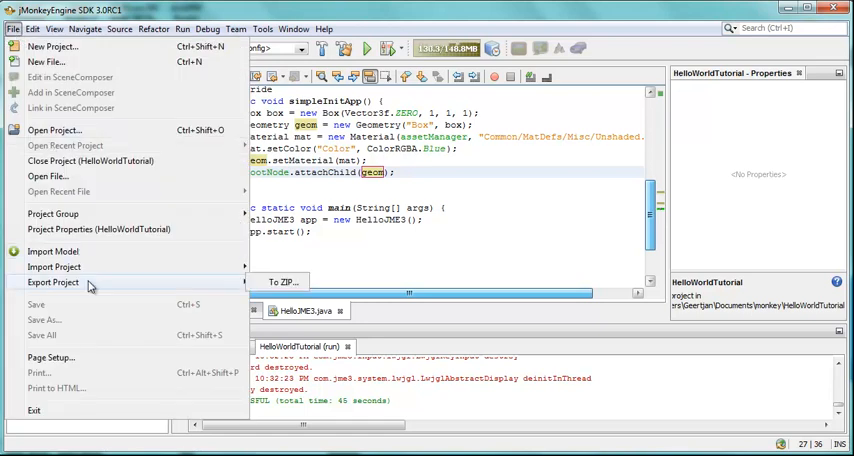
click(52, 282)
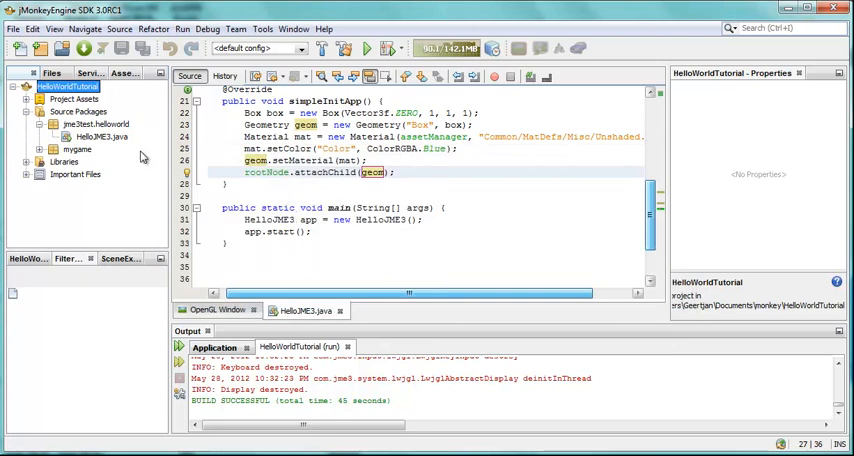
mouse_move(110, 160)
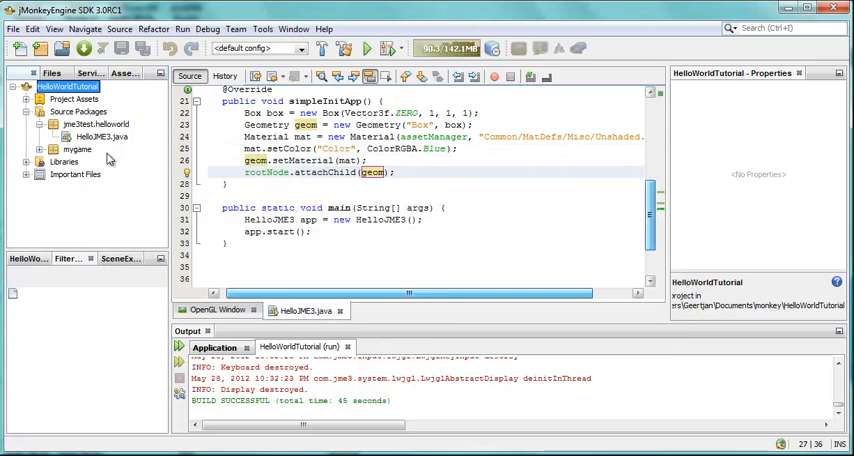
mouse_move(112, 152)
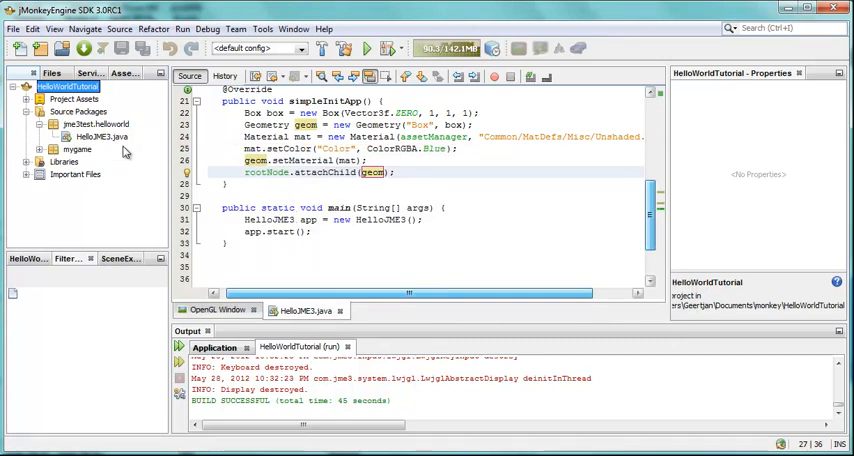